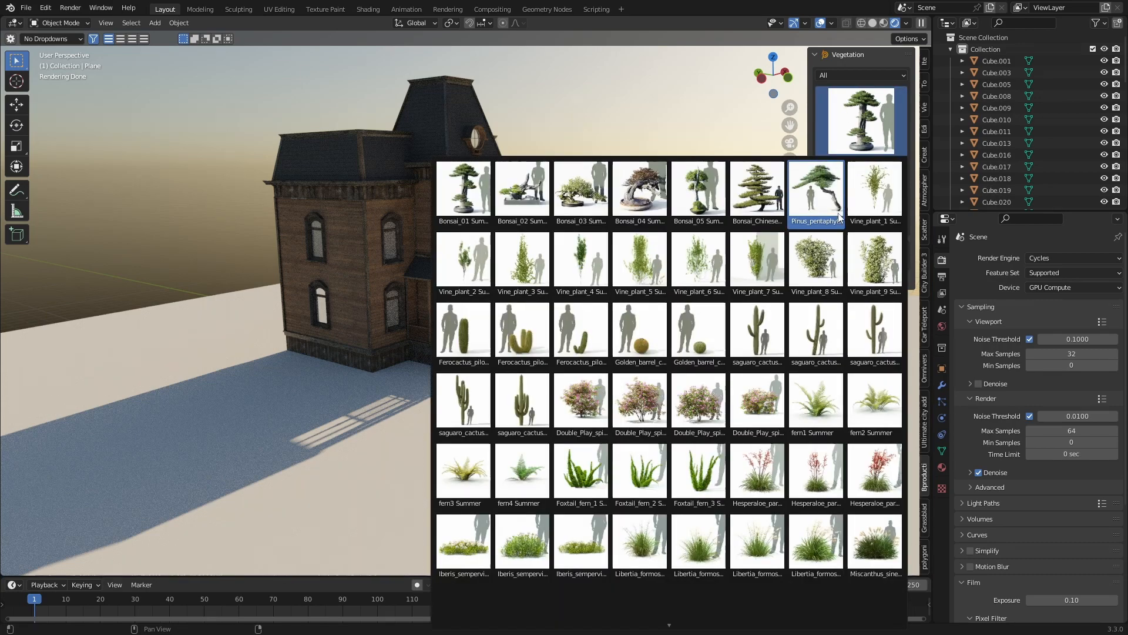
Browse the Grassblade biome catalogue and select Wild Natural Field 03
left_click(816, 402)
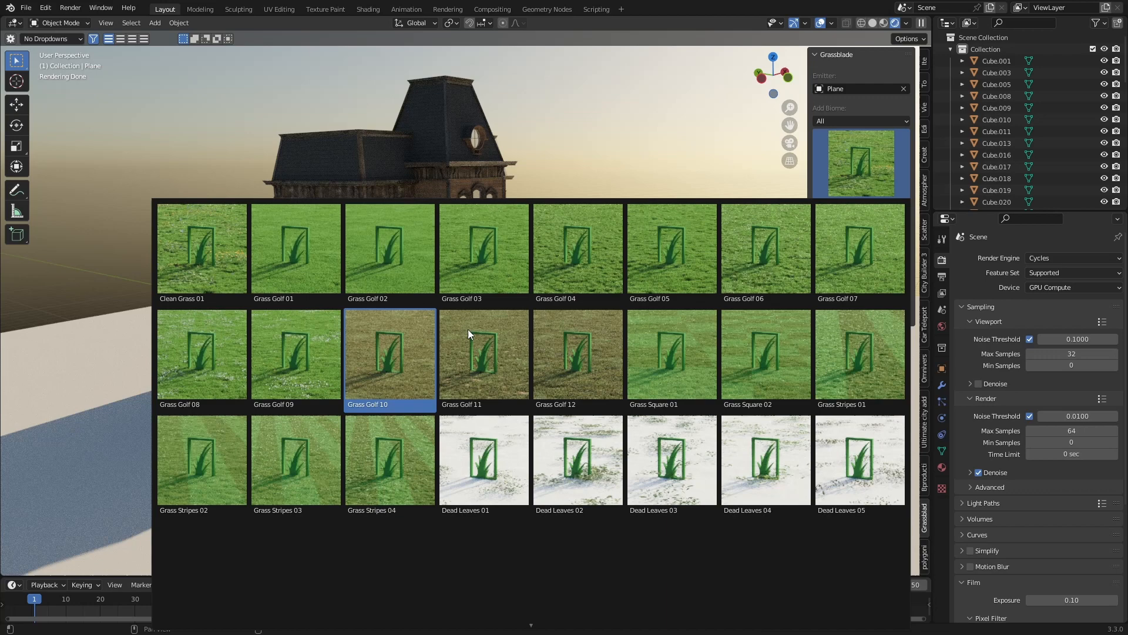
scroll("down", 3)
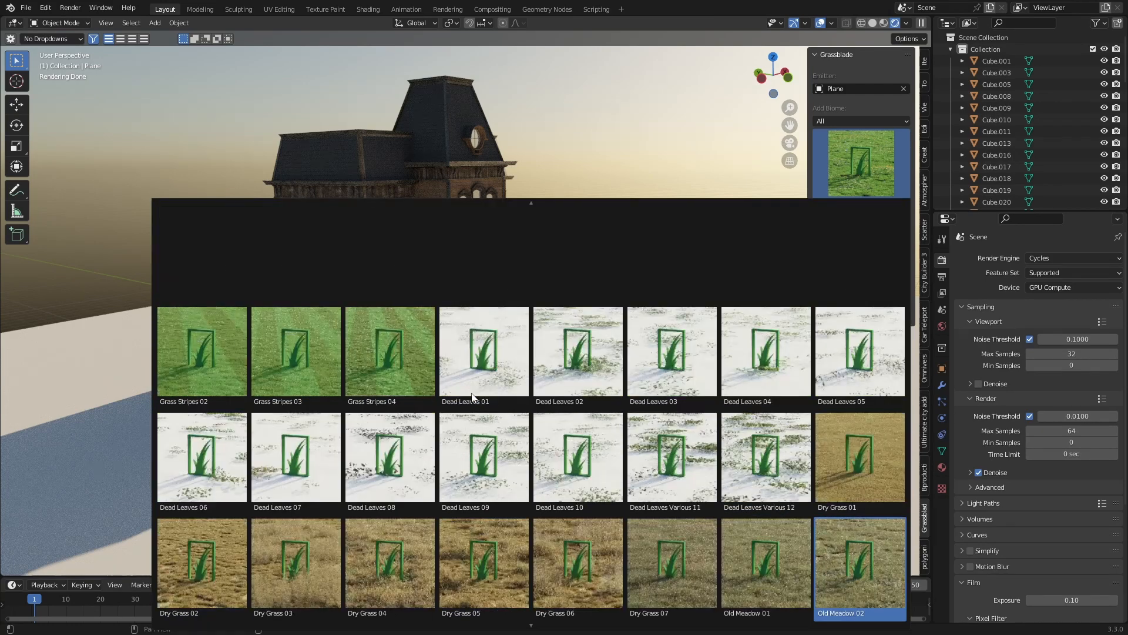
scroll("down", 3)
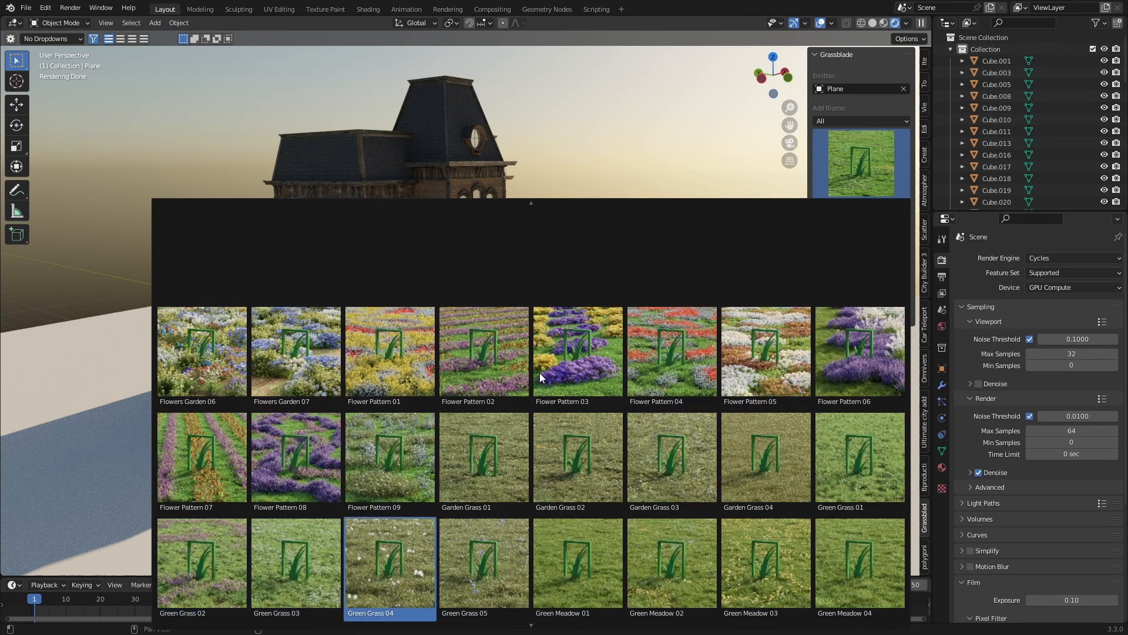
scroll("down", 3)
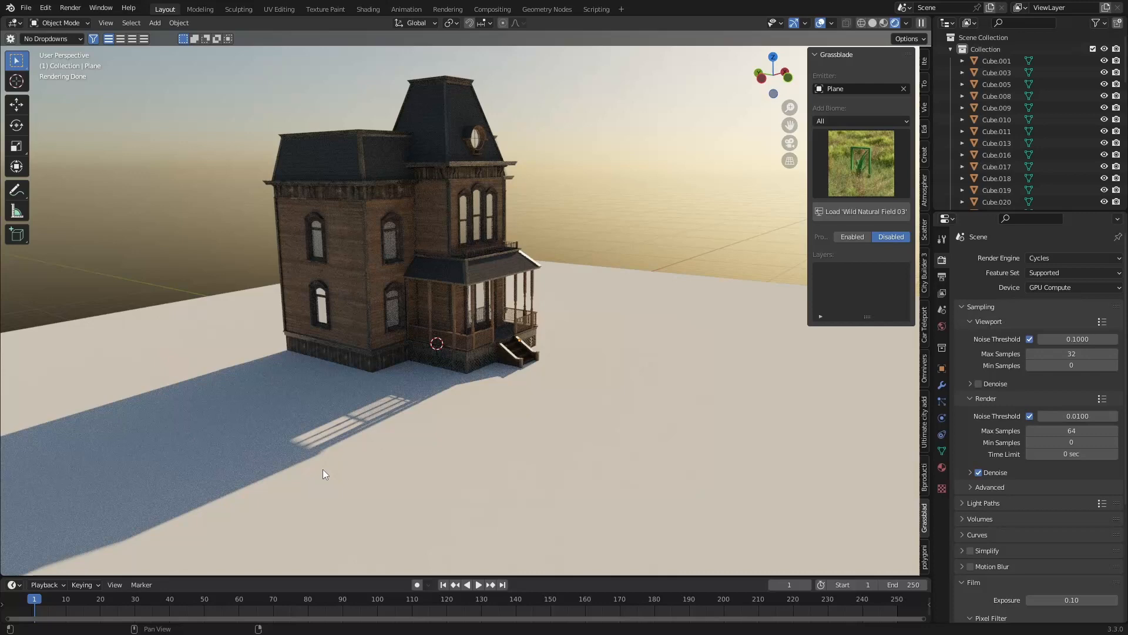
Enable Grassblade, load the Wild Natural Field 03 biome, and select the Plane
left_click(852, 236)
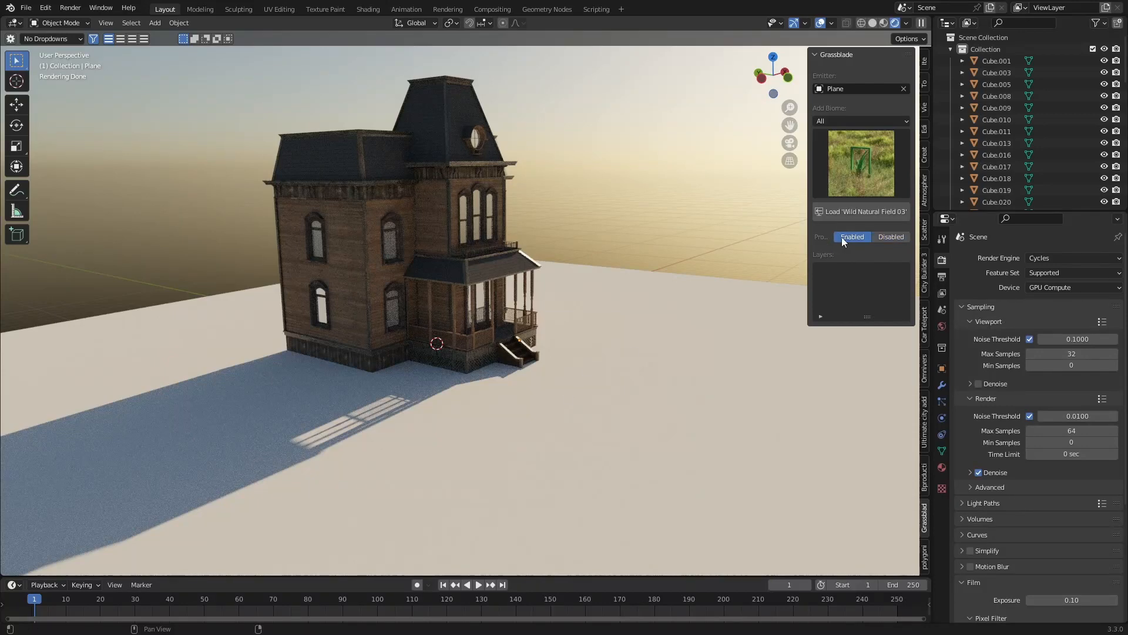
left_click(860, 211)
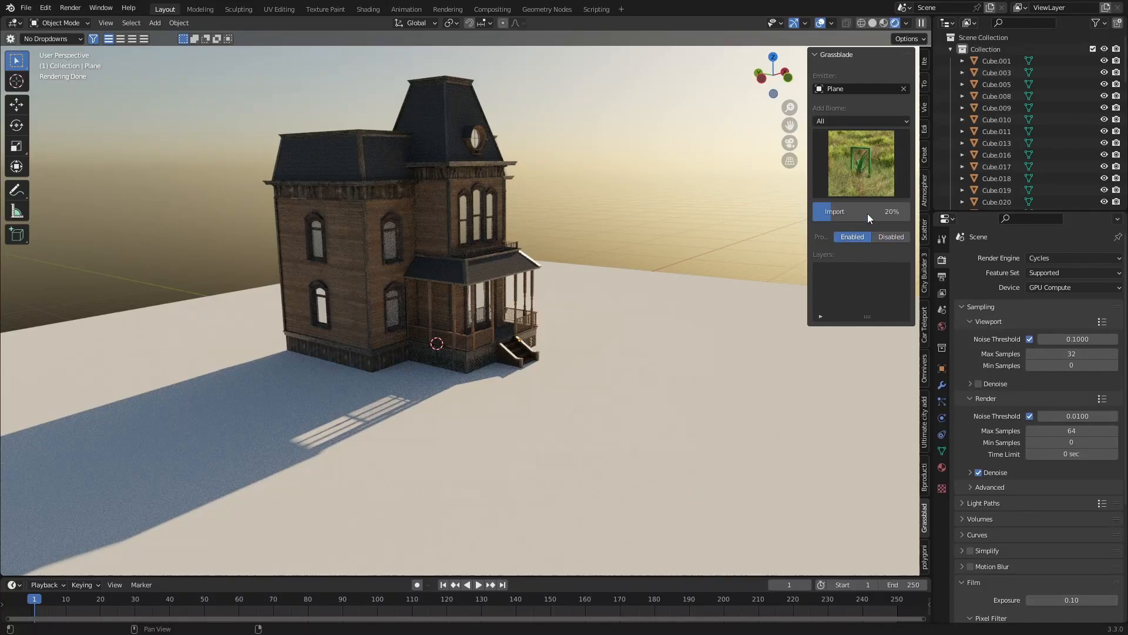
left_click(835, 211)
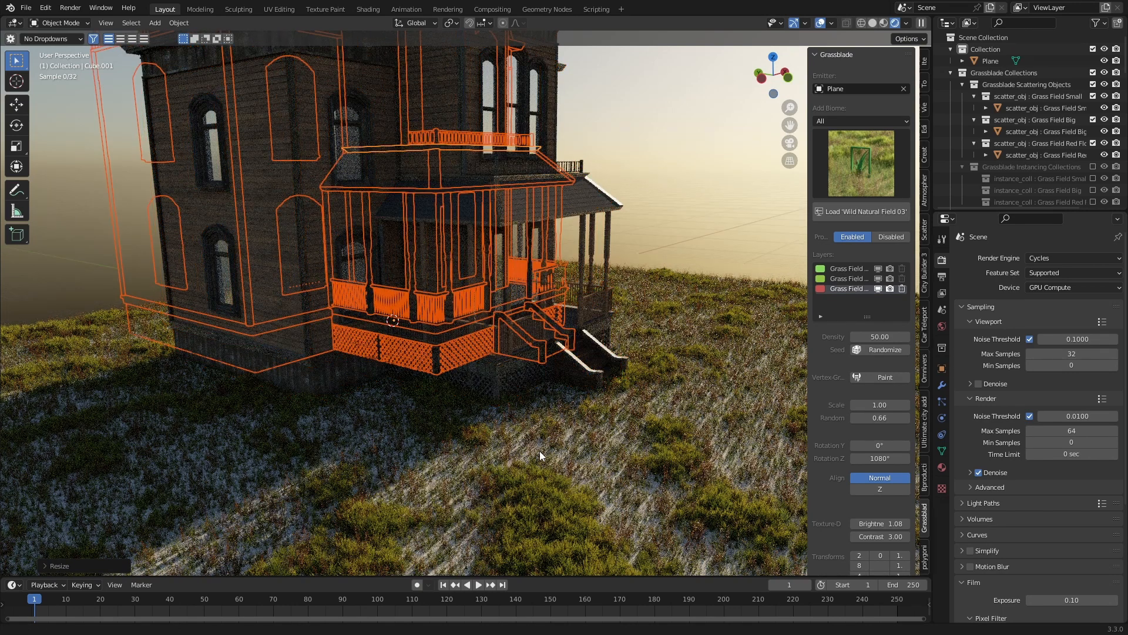
left_click(894, 22)
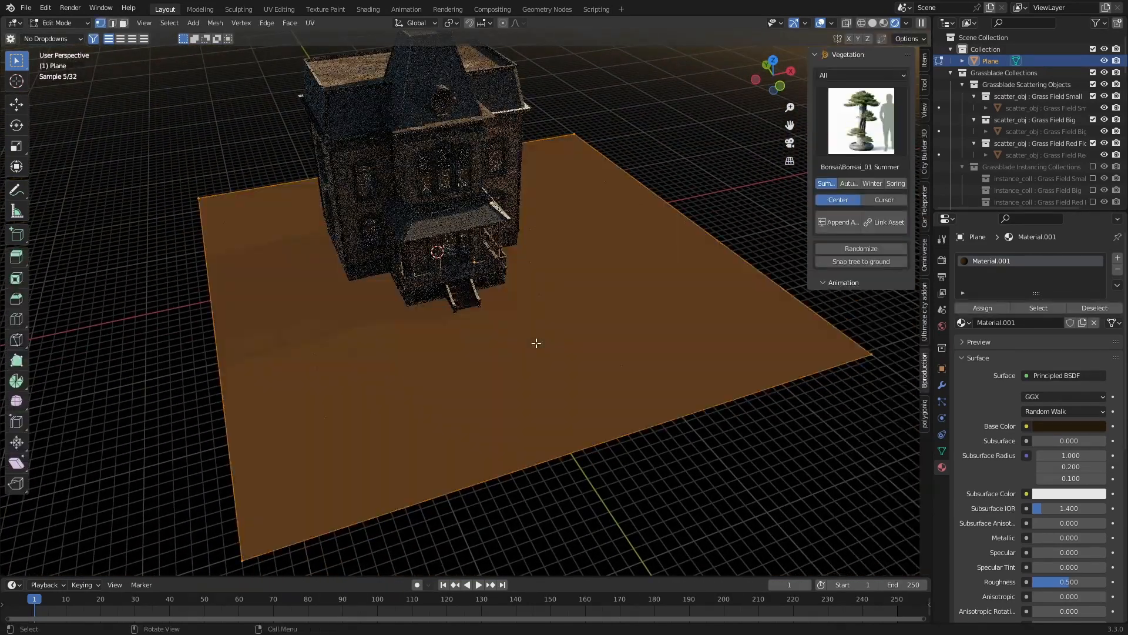
Subdivide the plane and paint a weight path from the porch steps to the field's edge
right_click(536, 342)
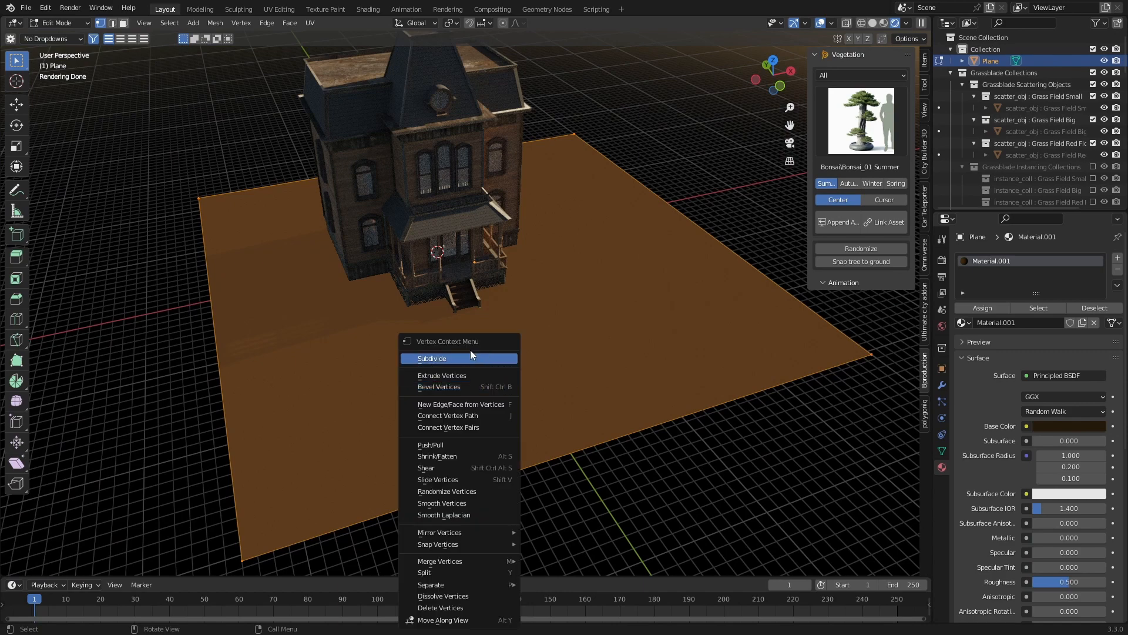
left_click(432, 359)
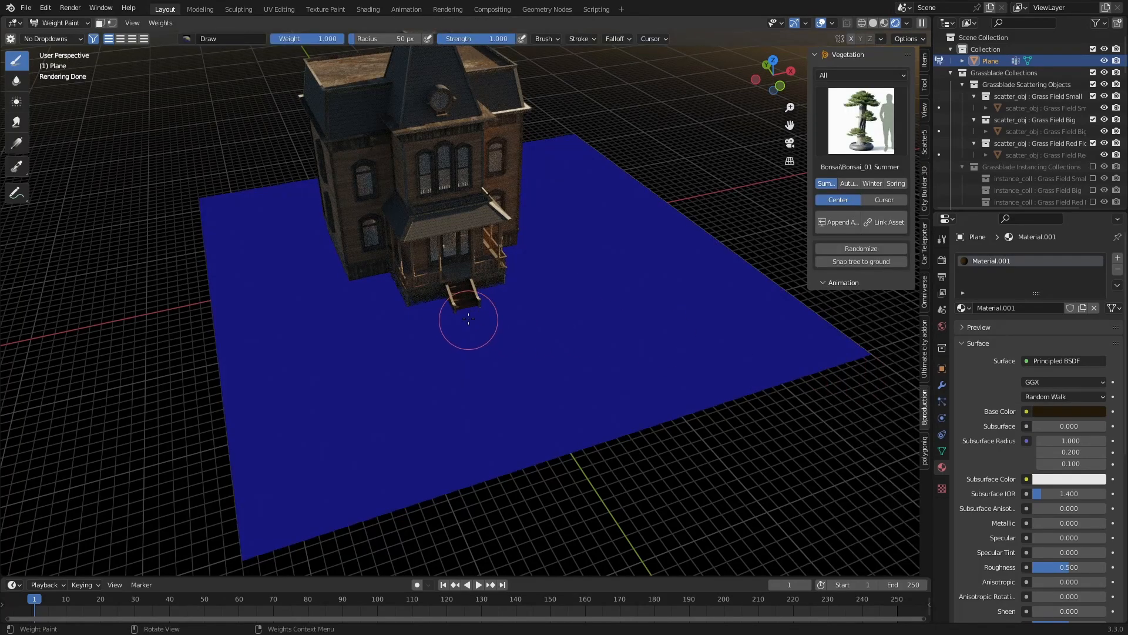
left_click_drag(467, 320, 644, 410)
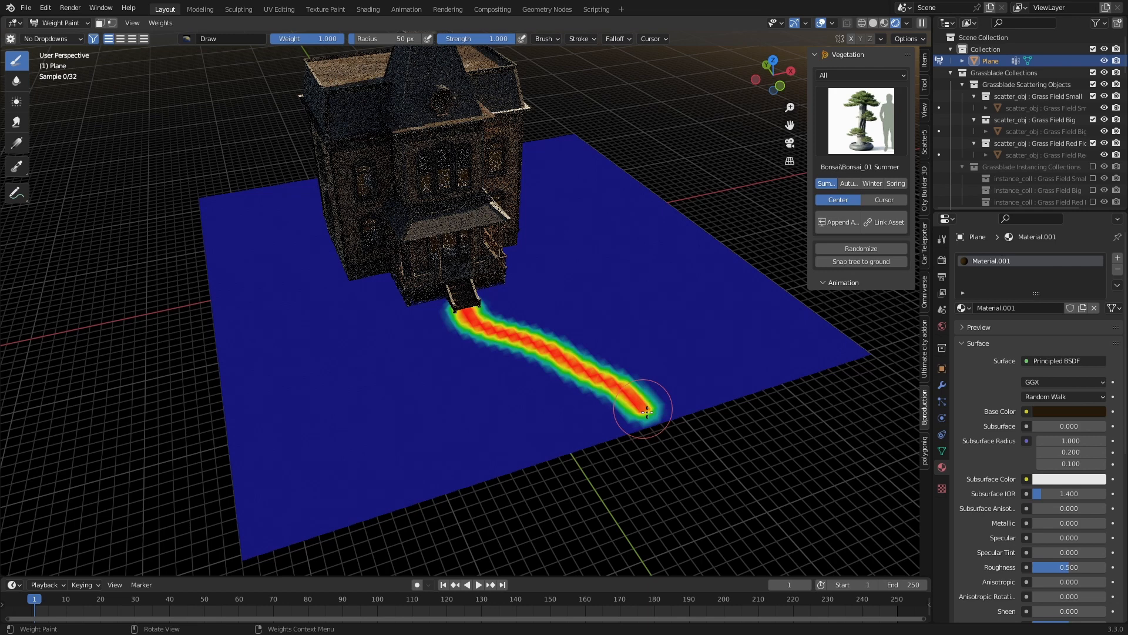
left_click_drag(633, 413, 644, 421)
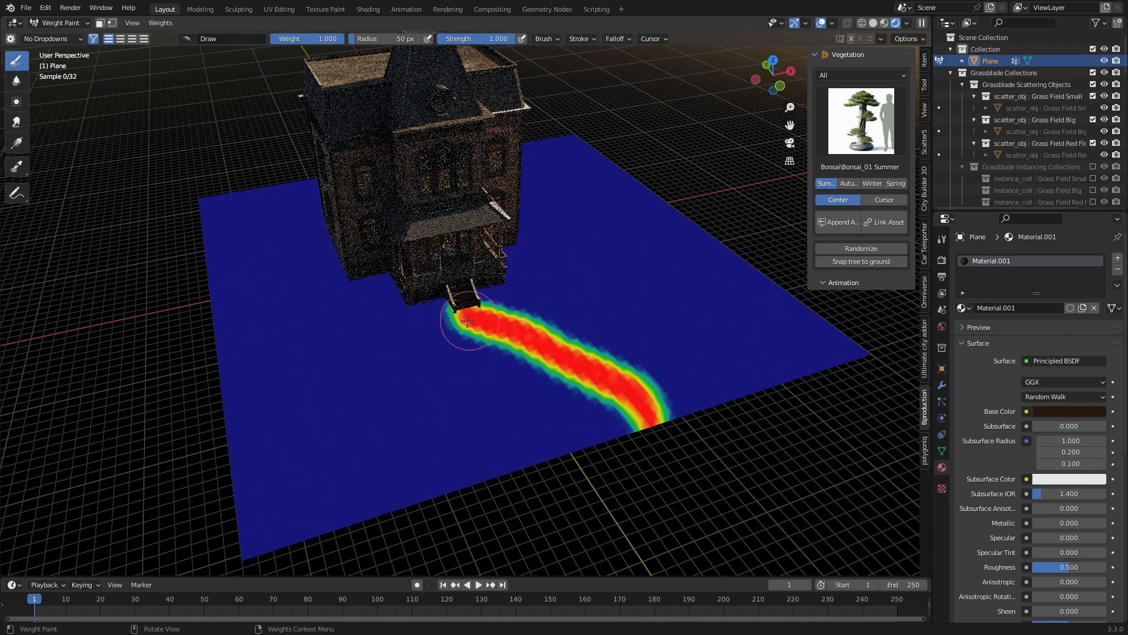
left_click_drag(467, 320, 436, 305)
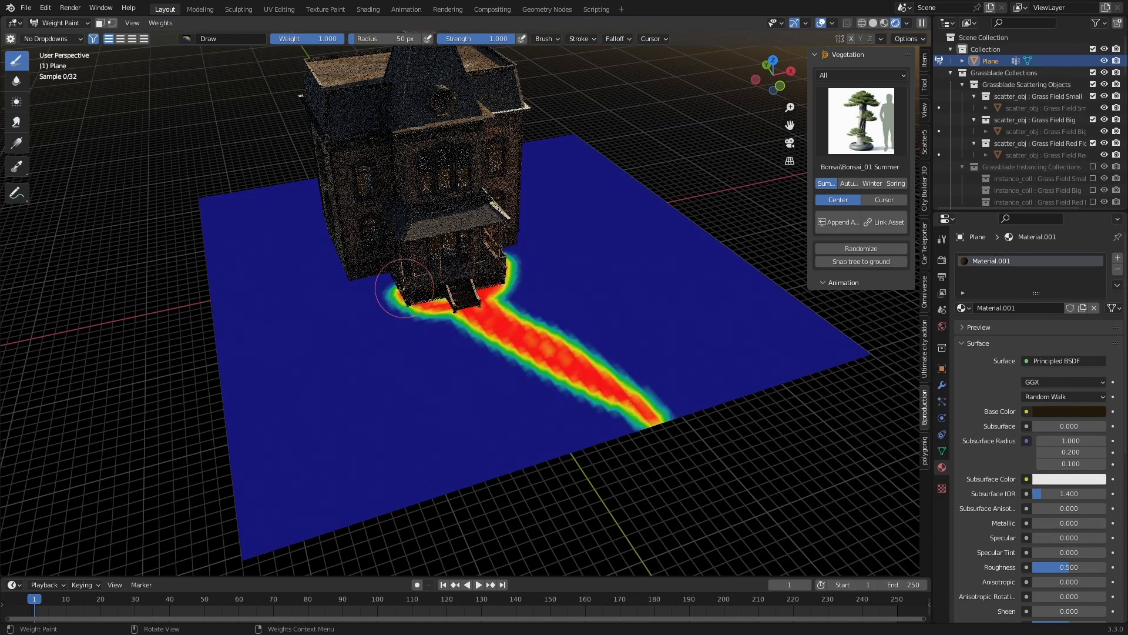
left_click_drag(403, 291, 590, 358)
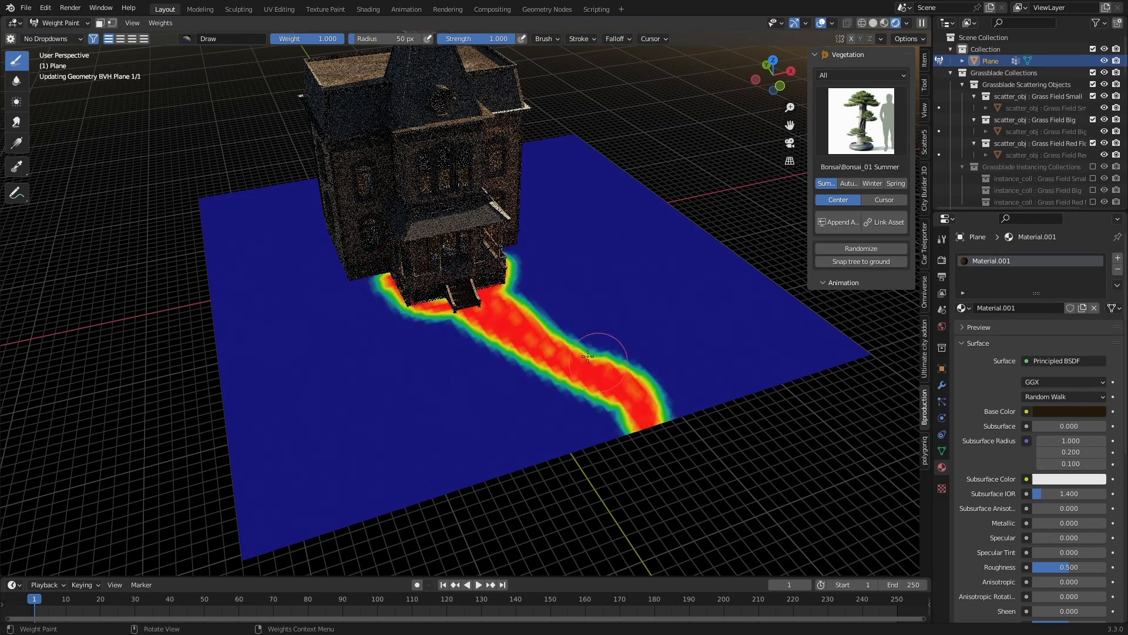
left_click_drag(589, 358, 645, 416)
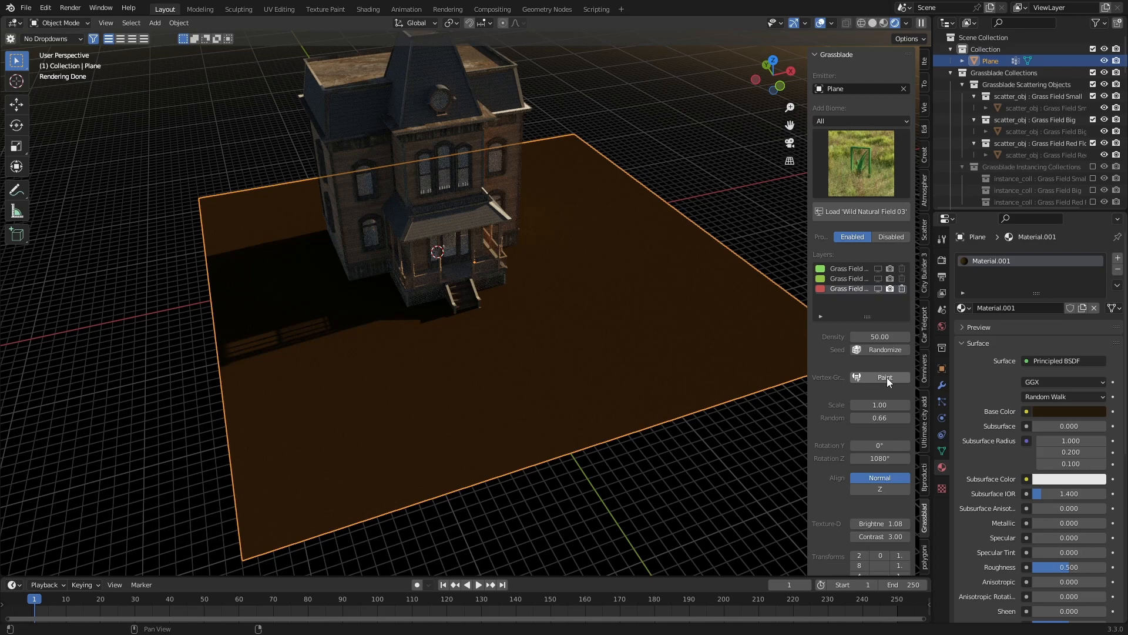
Paint the grass weight mask along the house front beside the steps
left_click(884, 378)
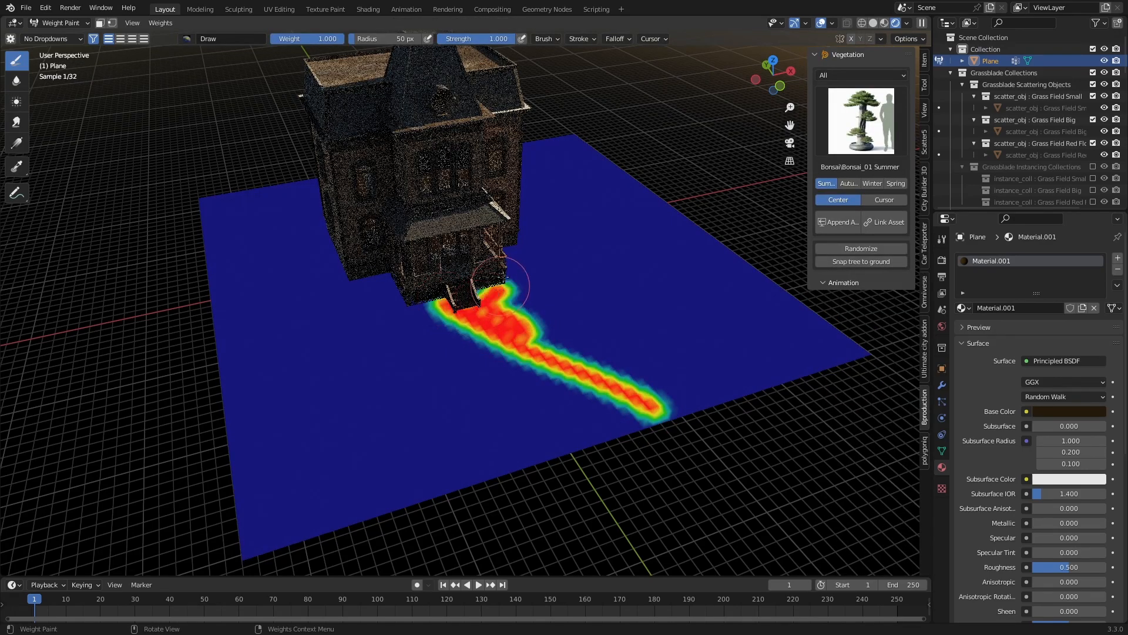
left_click_drag(503, 288, 446, 320)
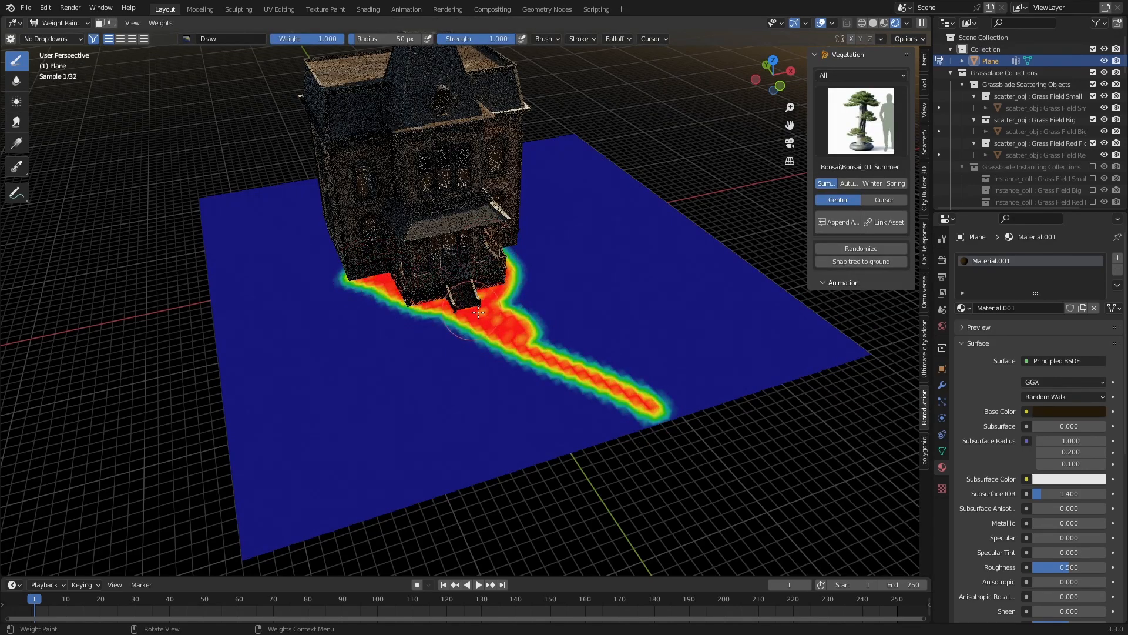
left_click_drag(479, 313, 565, 359)
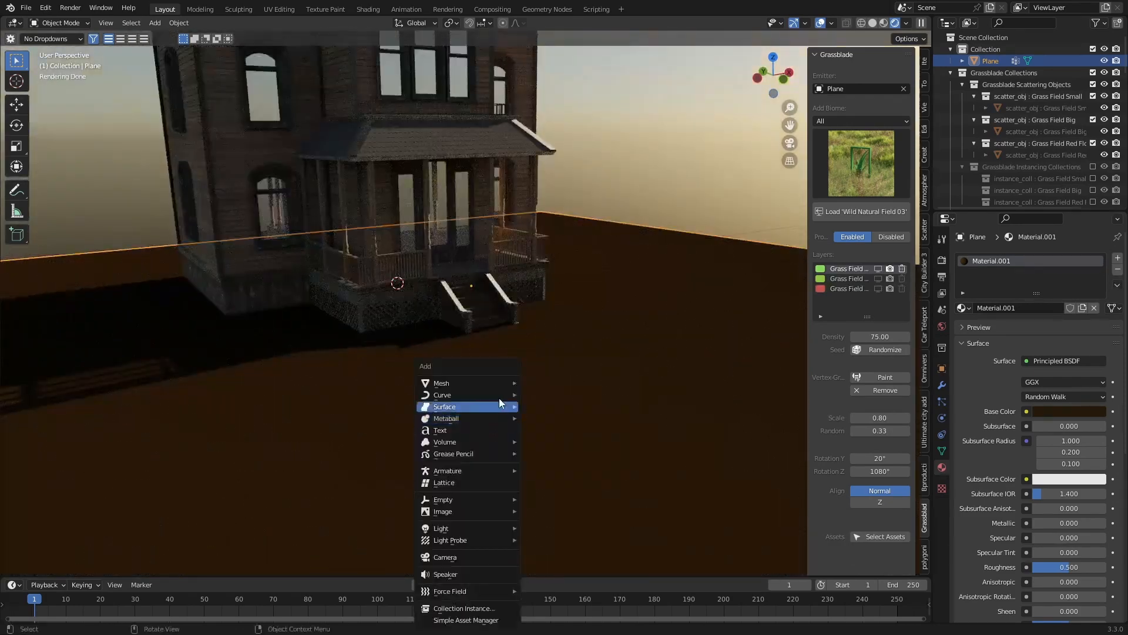
mouse_move(450, 591)
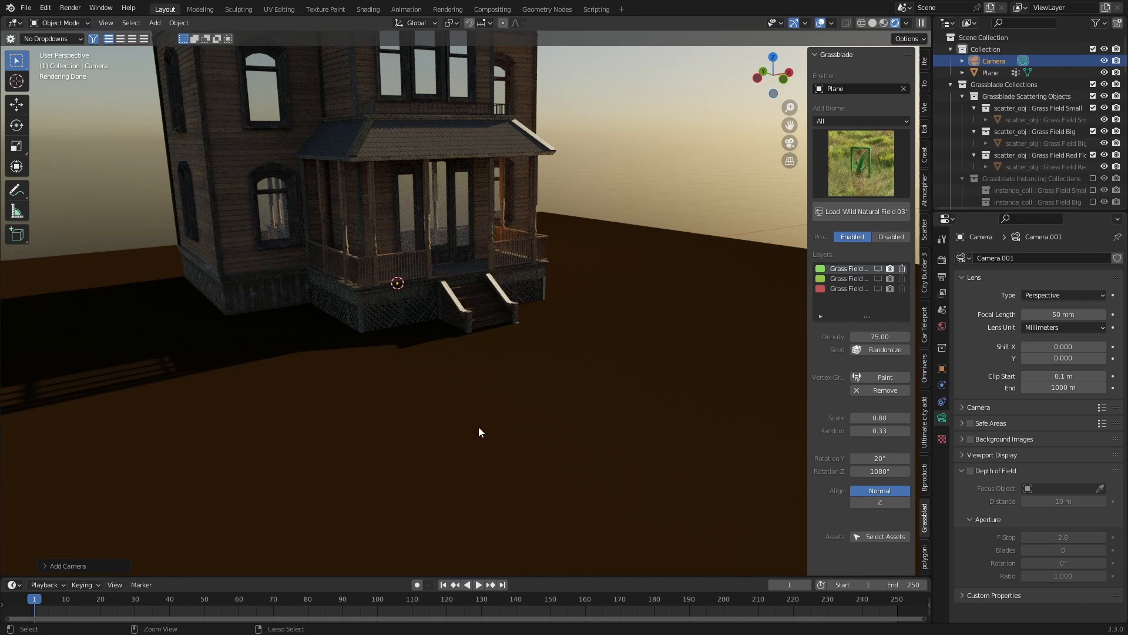
View the scene through the new camera aimed at the mansion front
key("KP_0")
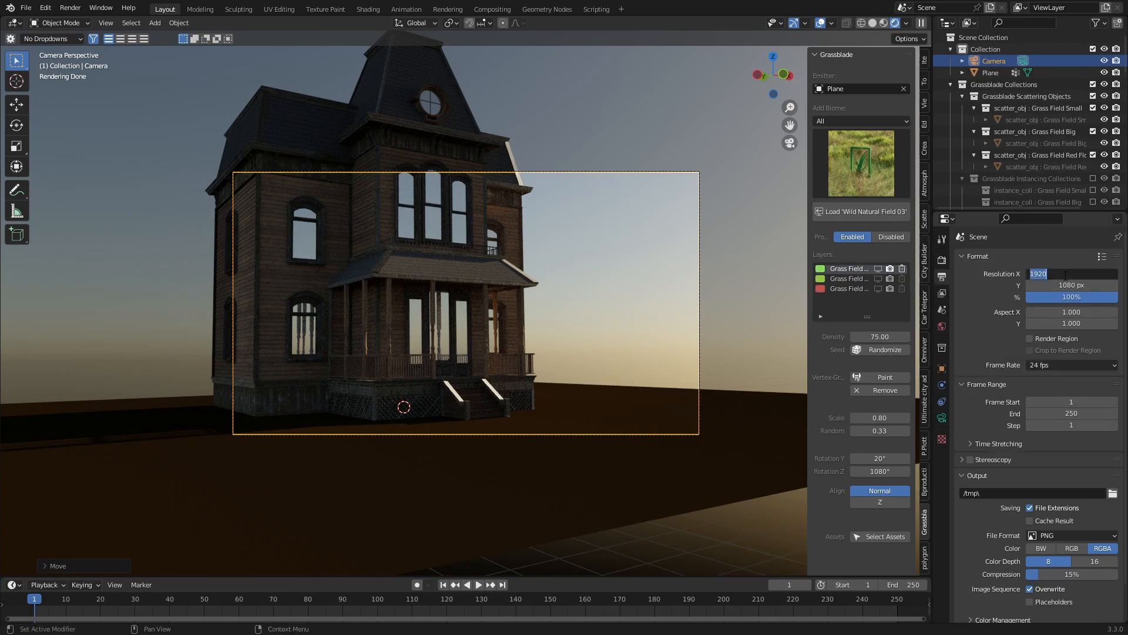
Set the render resolution X and Y to 2048 px
type("2048 px")
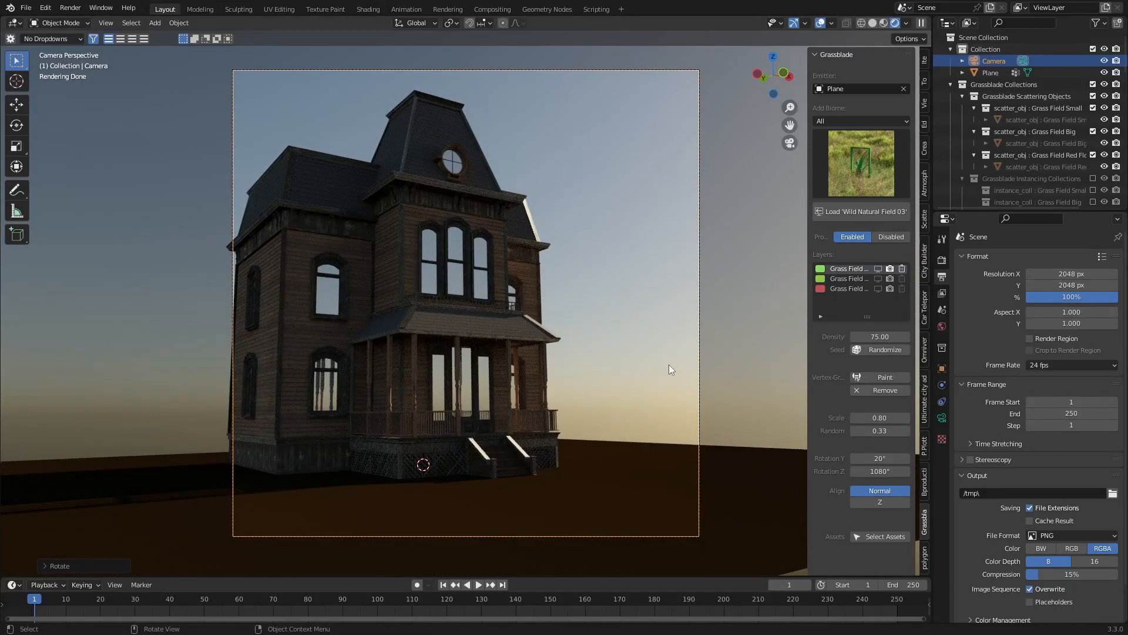
mouse_move(879, 268)
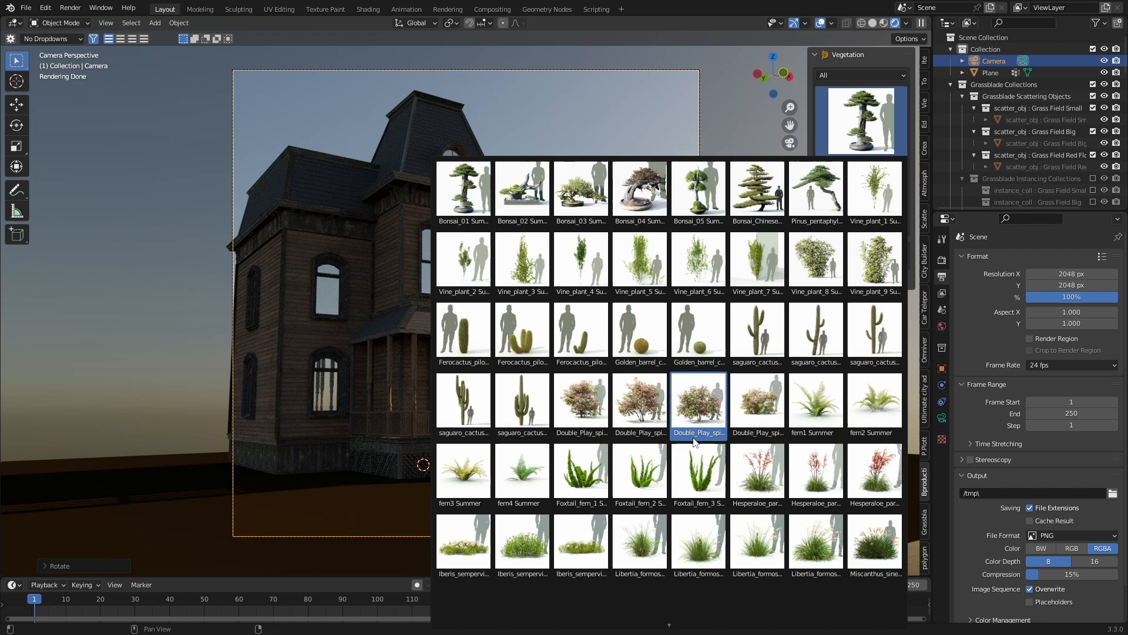
Pick vine plant assets and place them against the mansion's front walls and porch
left_click(640, 259)
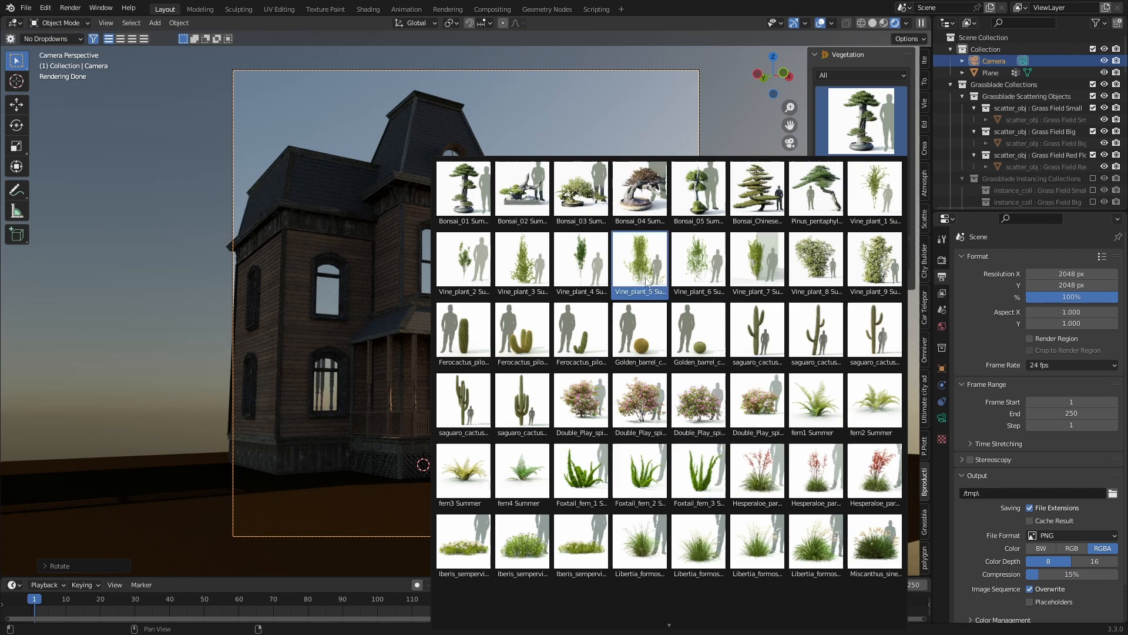
left_click(816, 261)
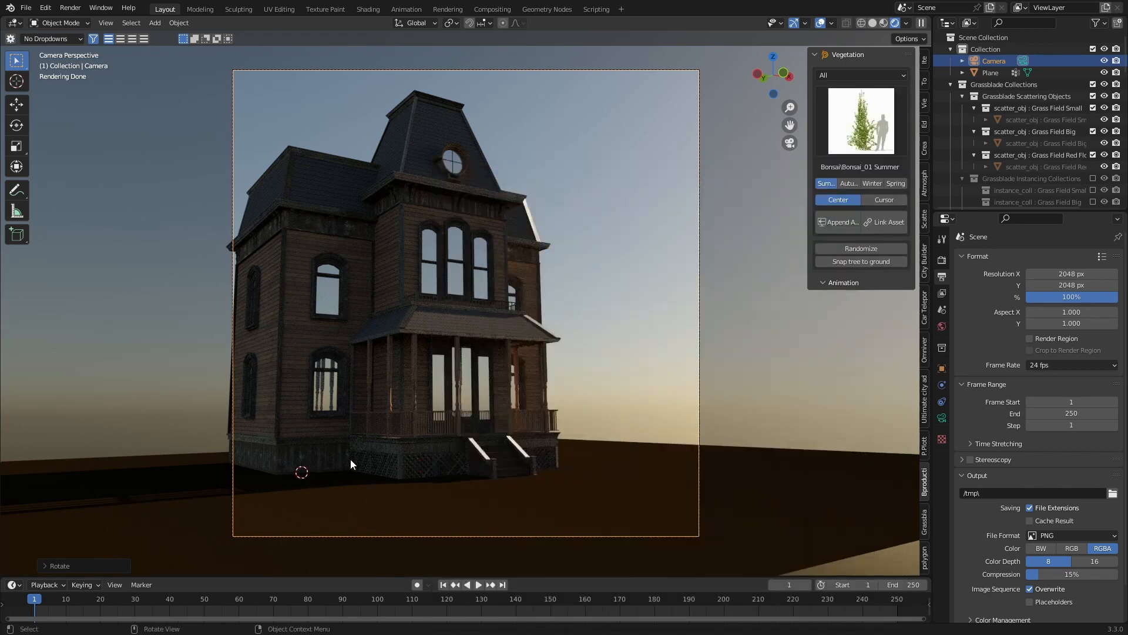
left_click(884, 199)
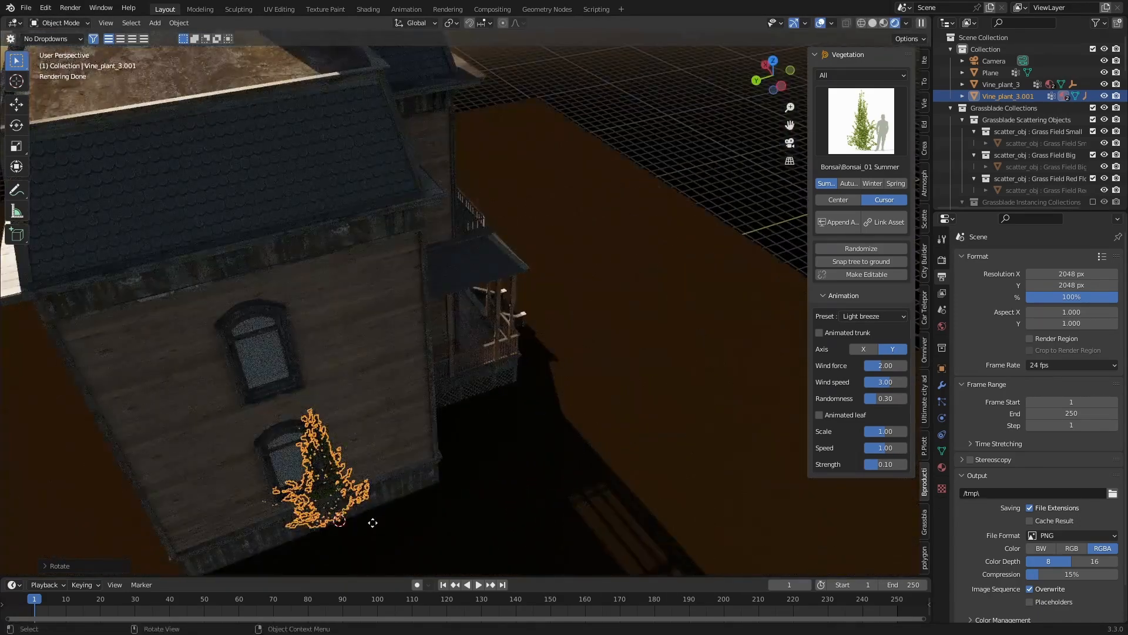
key("s")
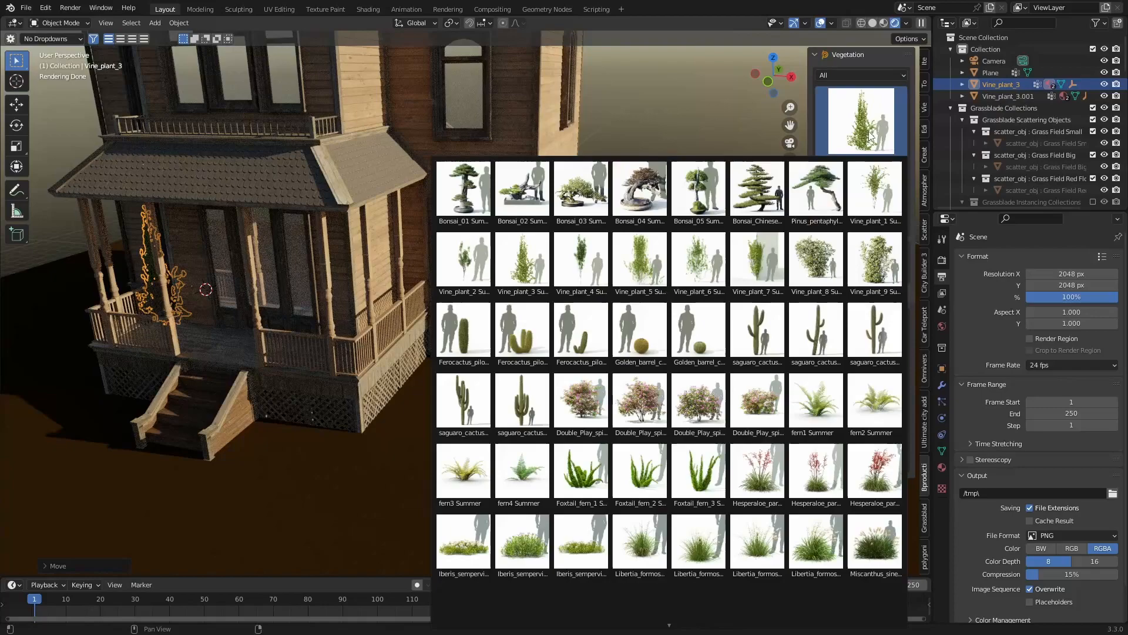
left_click(816, 261)
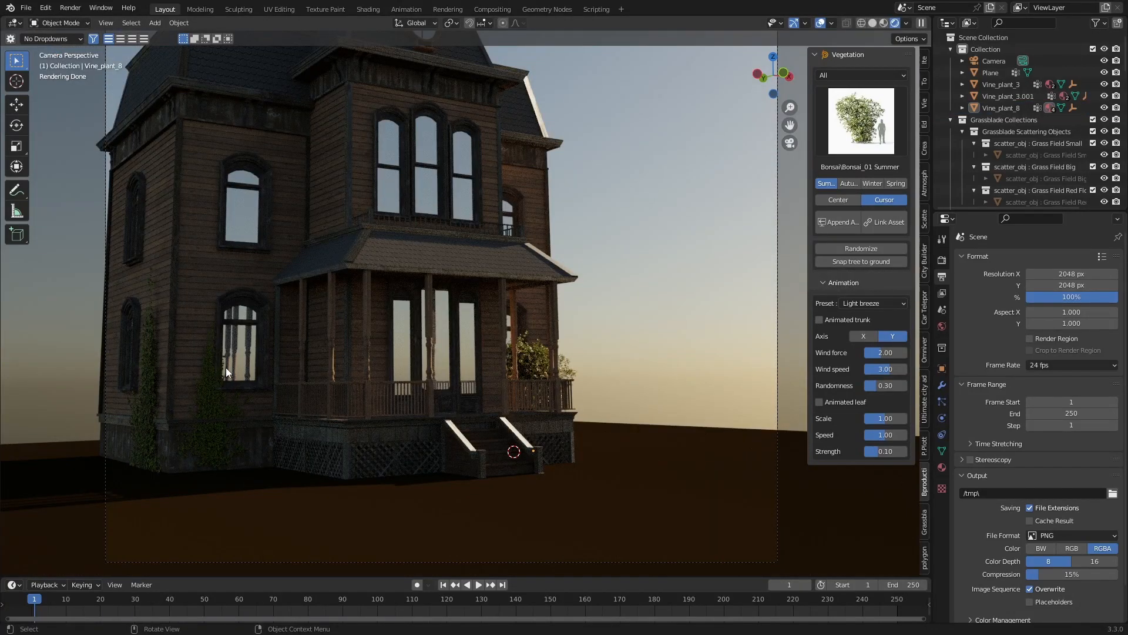
Add two oak trees from the Vegetation library beside the mansion's right side
left_click(861, 120)
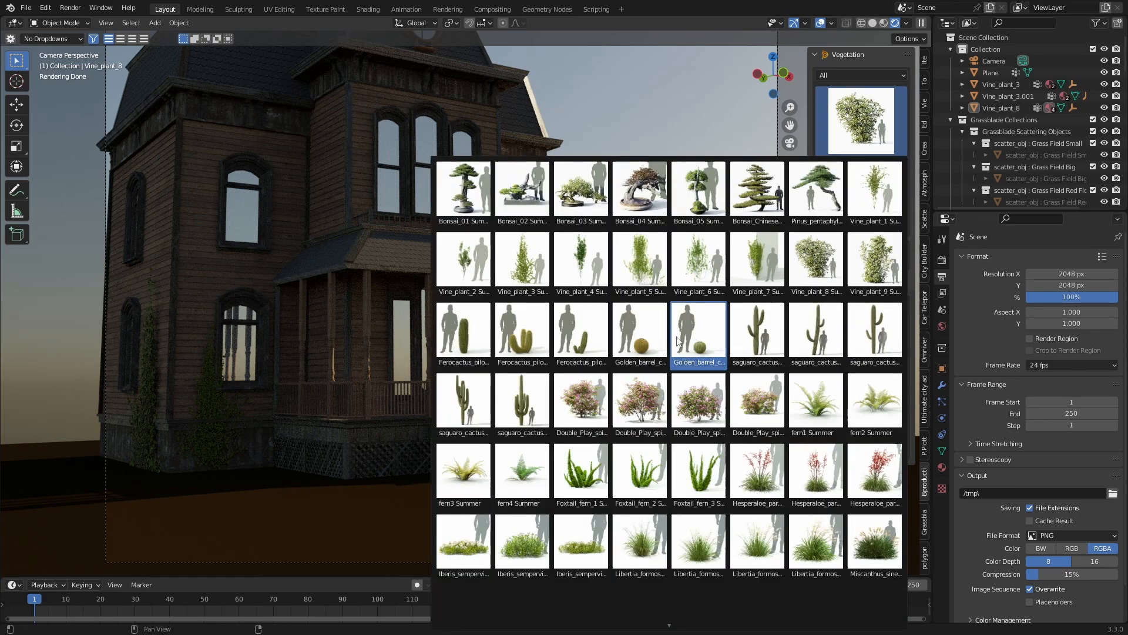
left_click(758, 399)
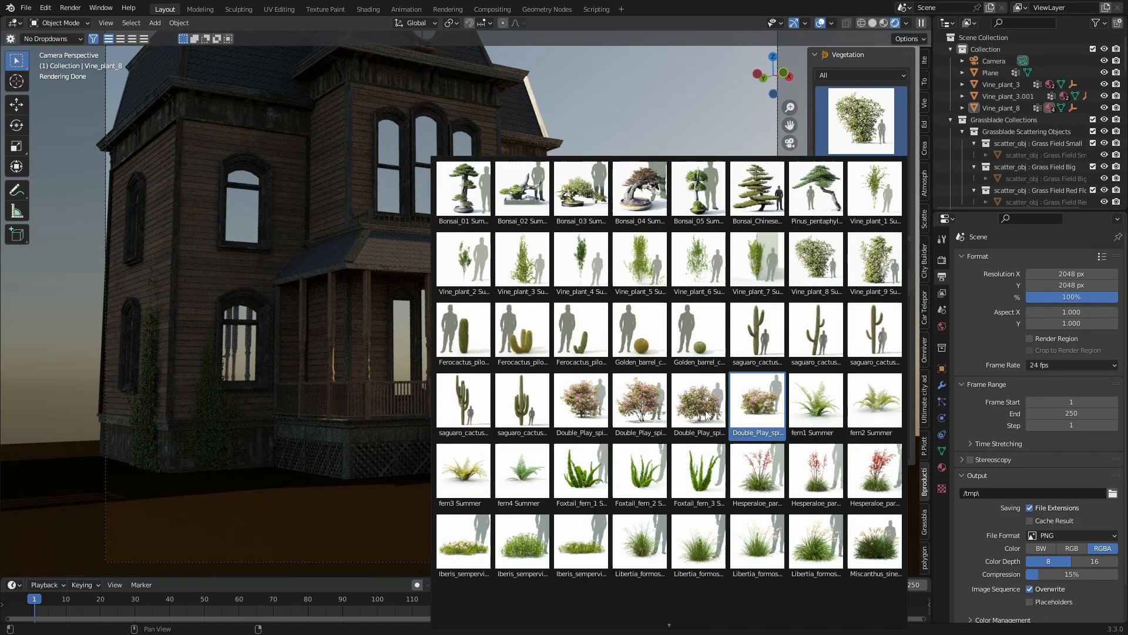
scroll("down", 3)
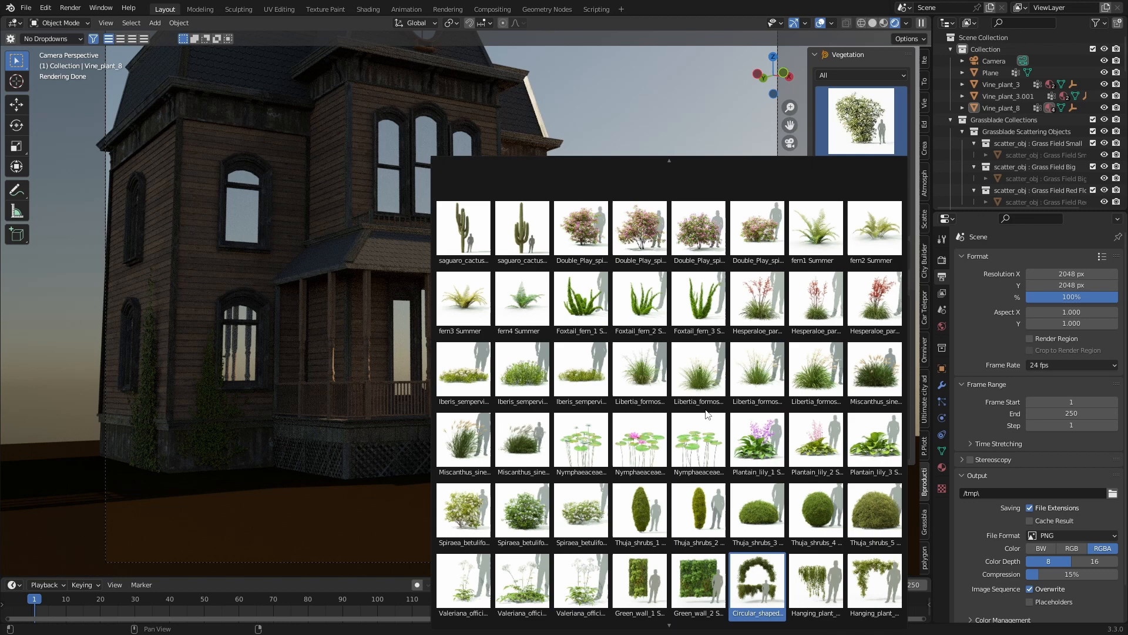
scroll("down", 3)
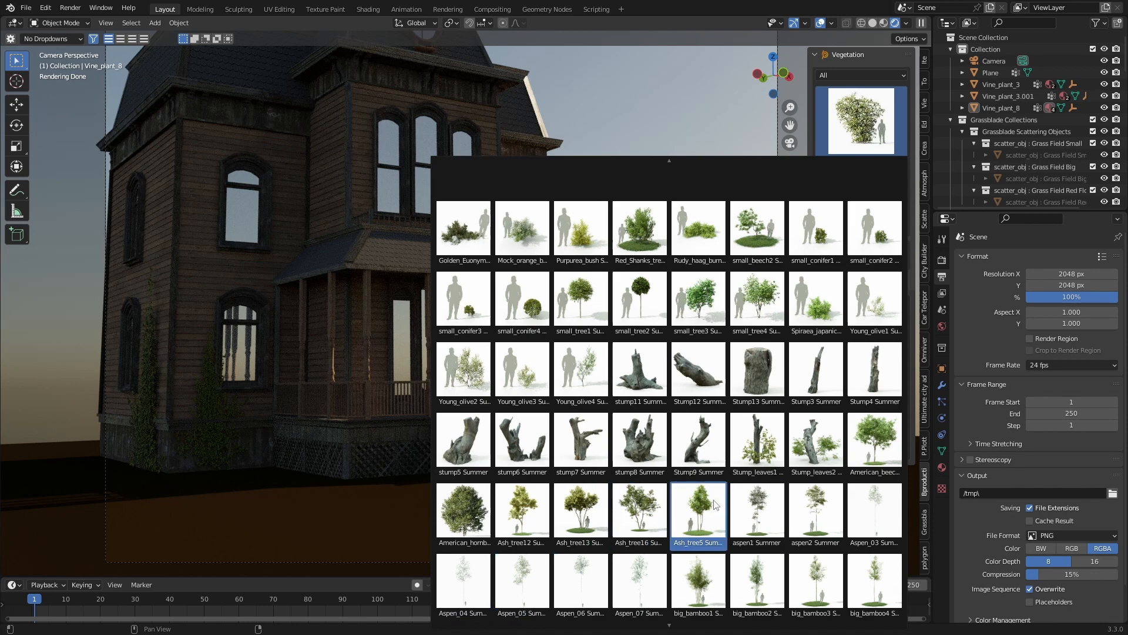
left_click(699, 510)
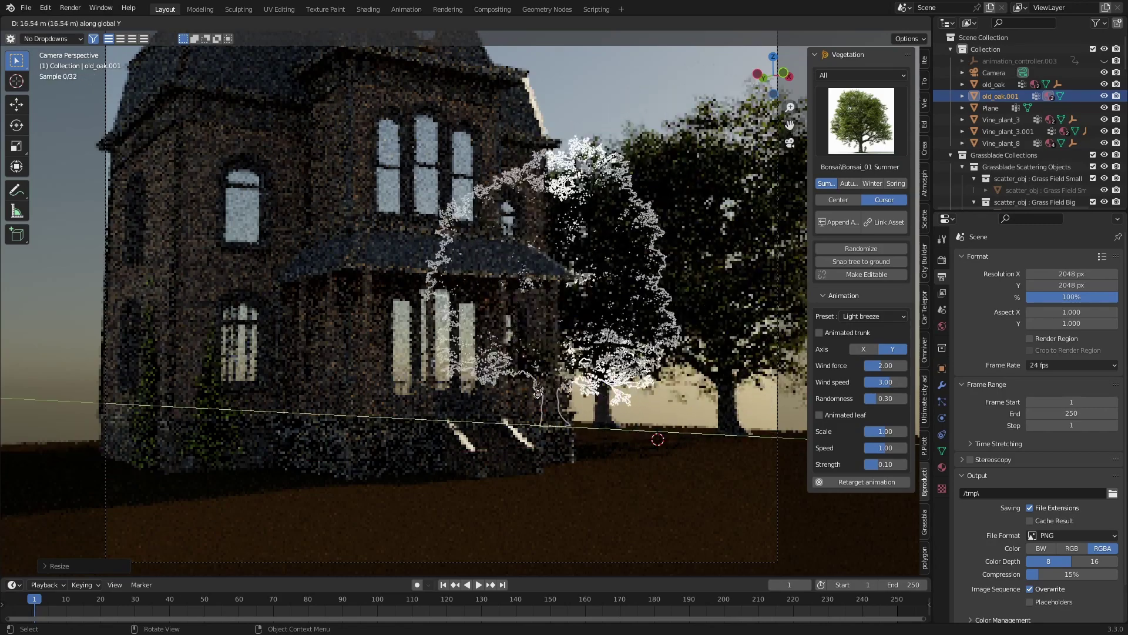
key("Tab")
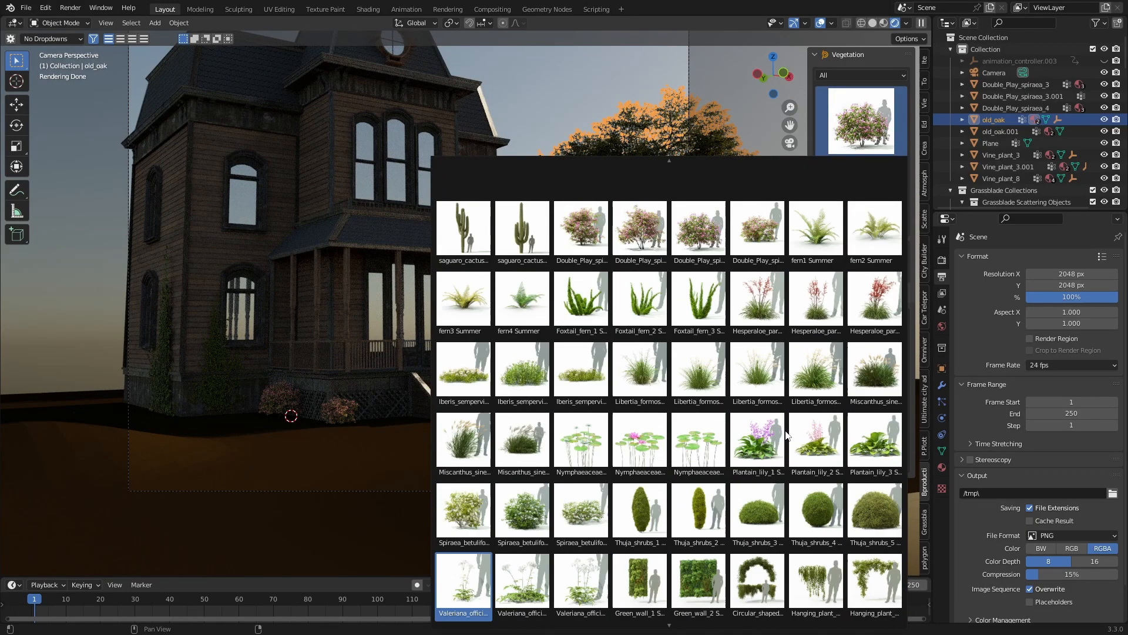
Scroll to the Hanging_plant entries and pick a hanging plant asset
scroll("down", 3)
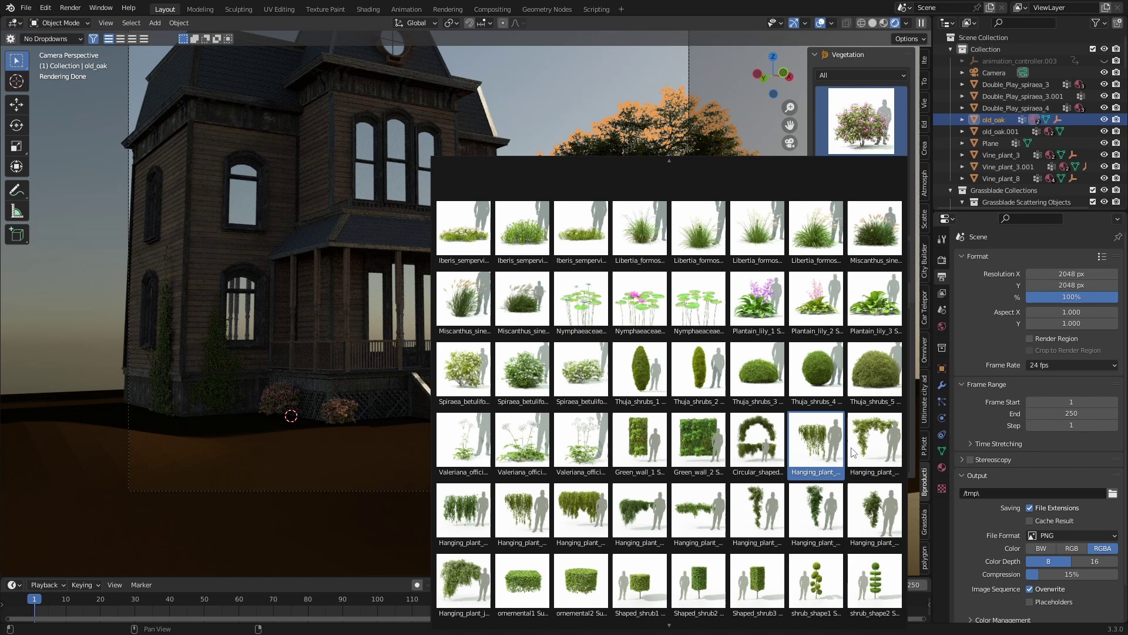
left_click(521, 369)
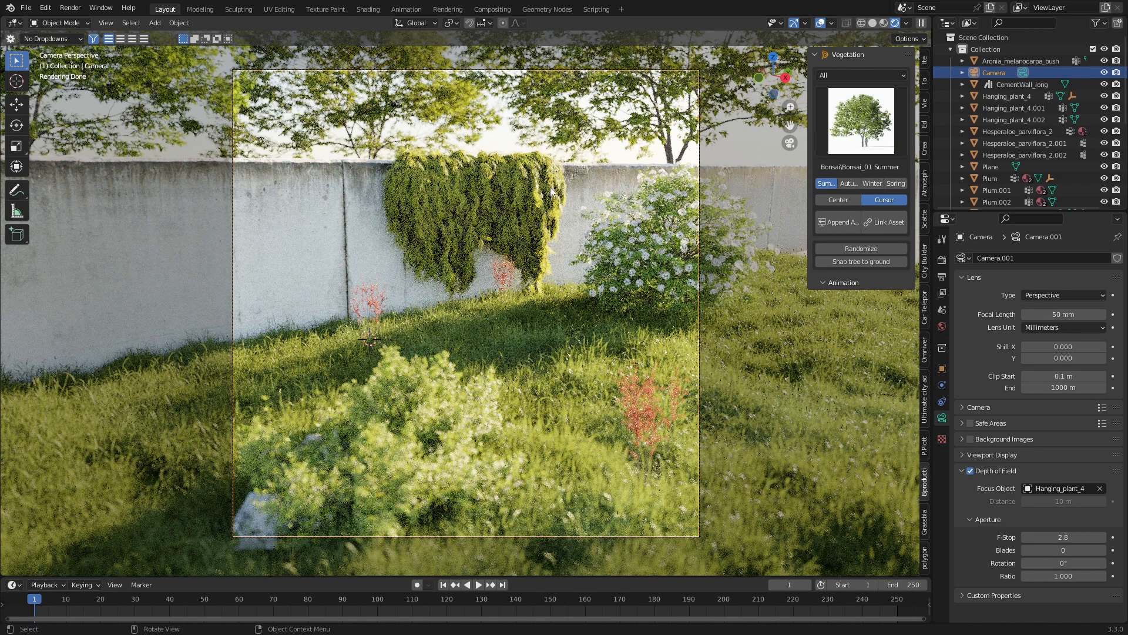
mouse_move(501, 247)
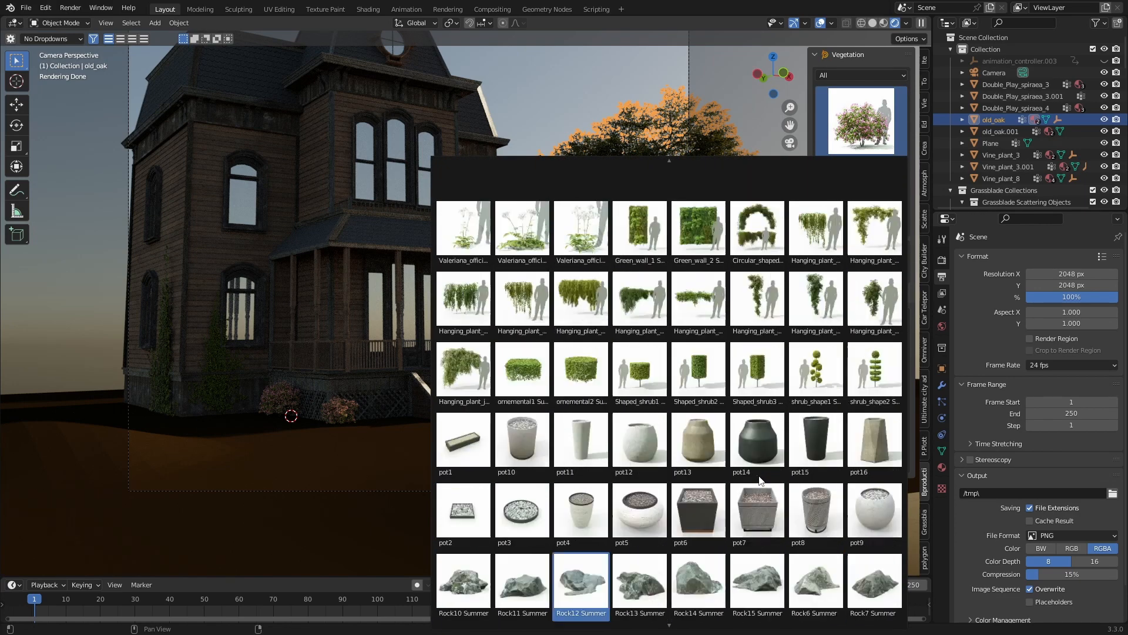
Add Bush_2 and try its autumn, spring and winter variants
scroll("down", 3)
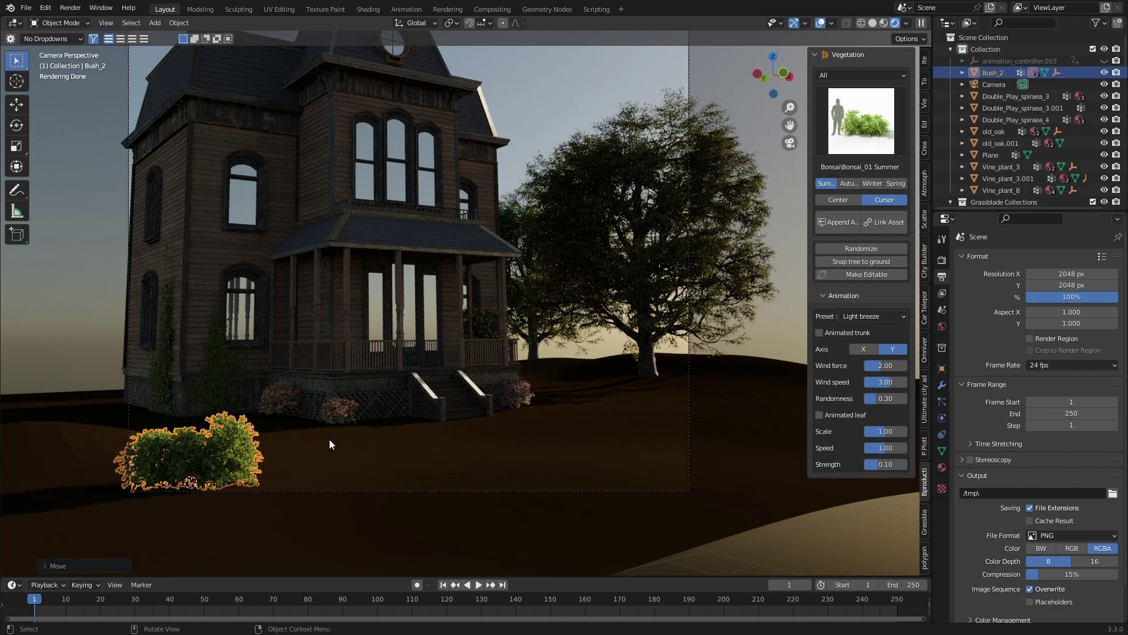
mouse_move(747, 422)
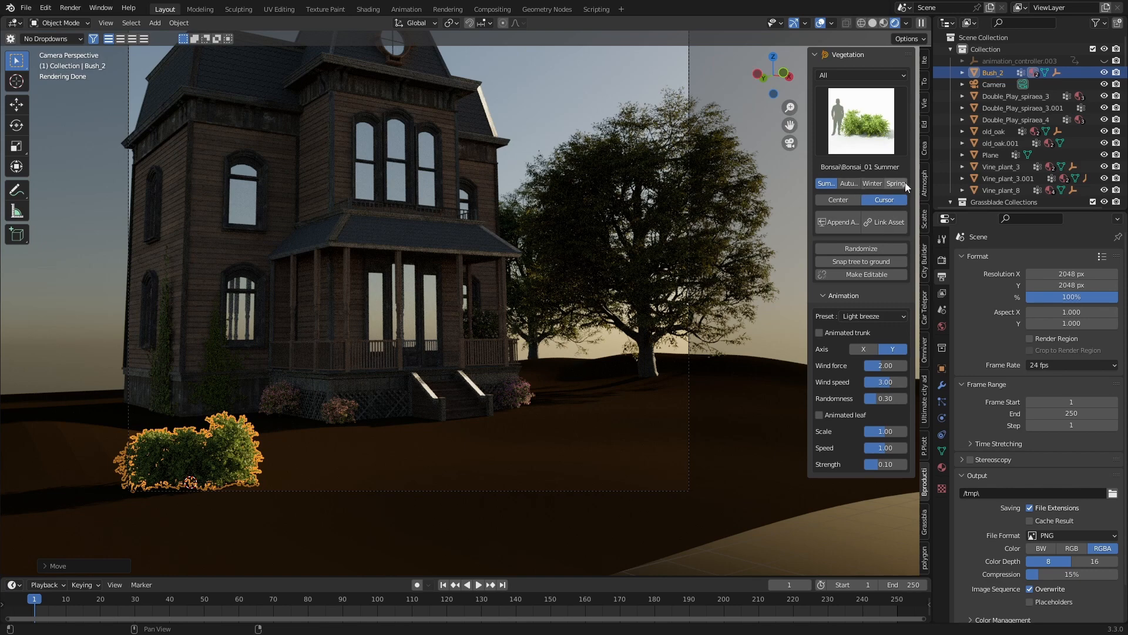
left_click(848, 183)
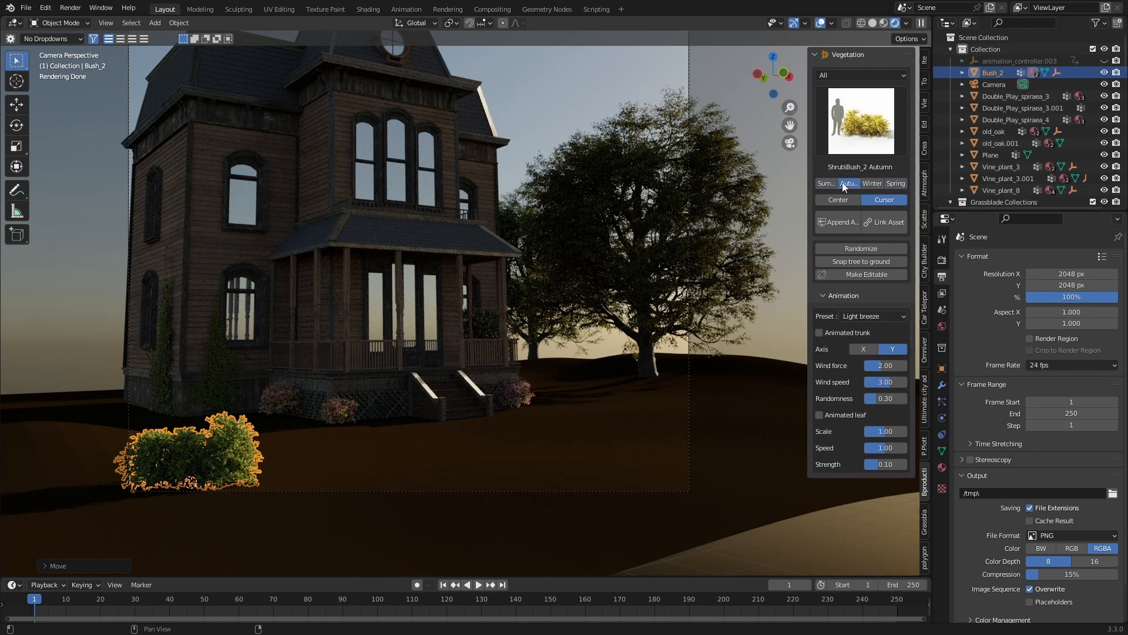
left_click(896, 183)
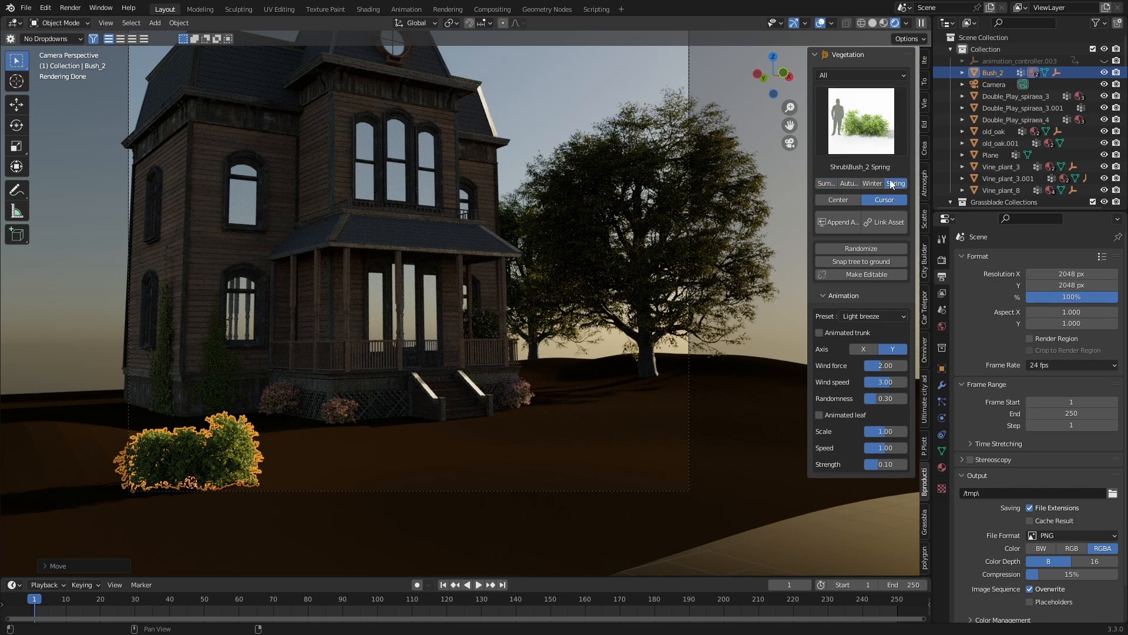
left_click(849, 182)
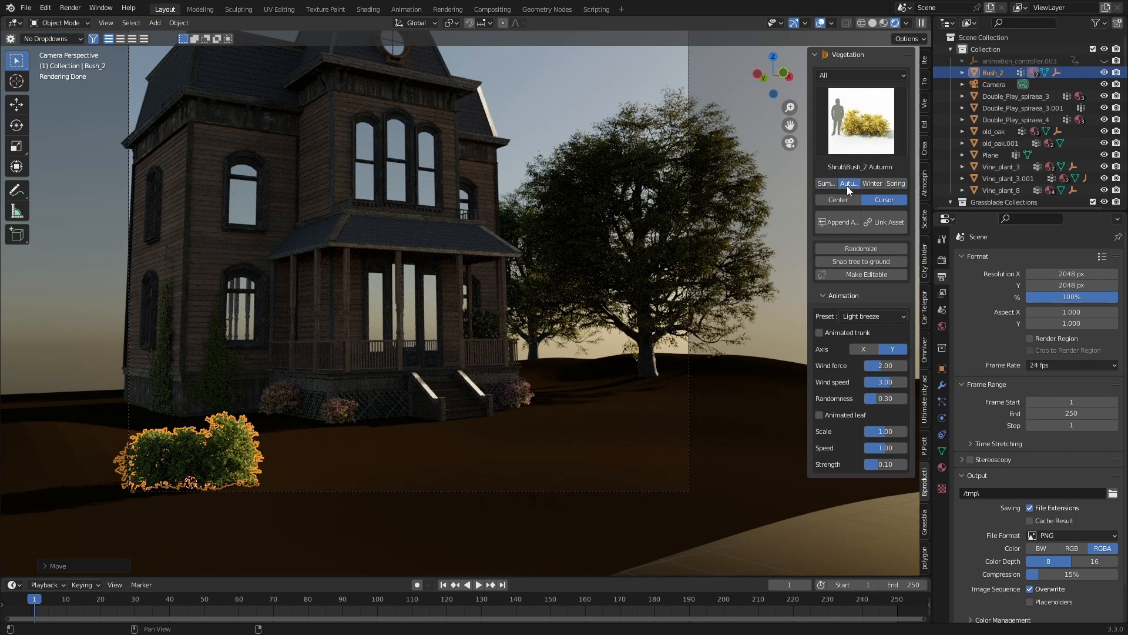
left_click(872, 183)
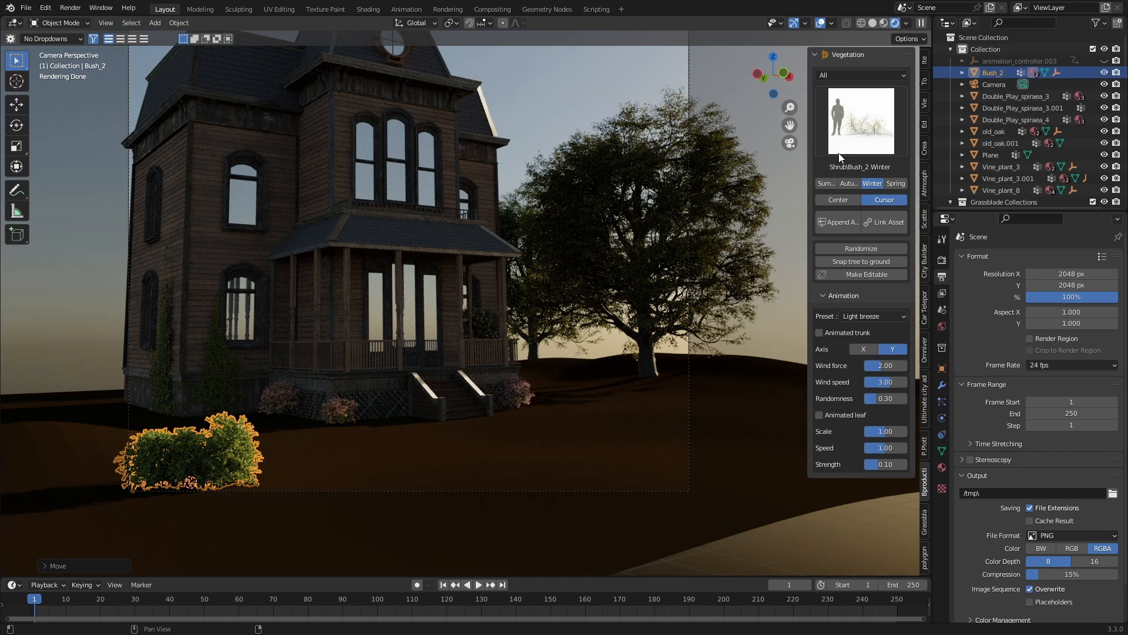
mouse_move(839, 189)
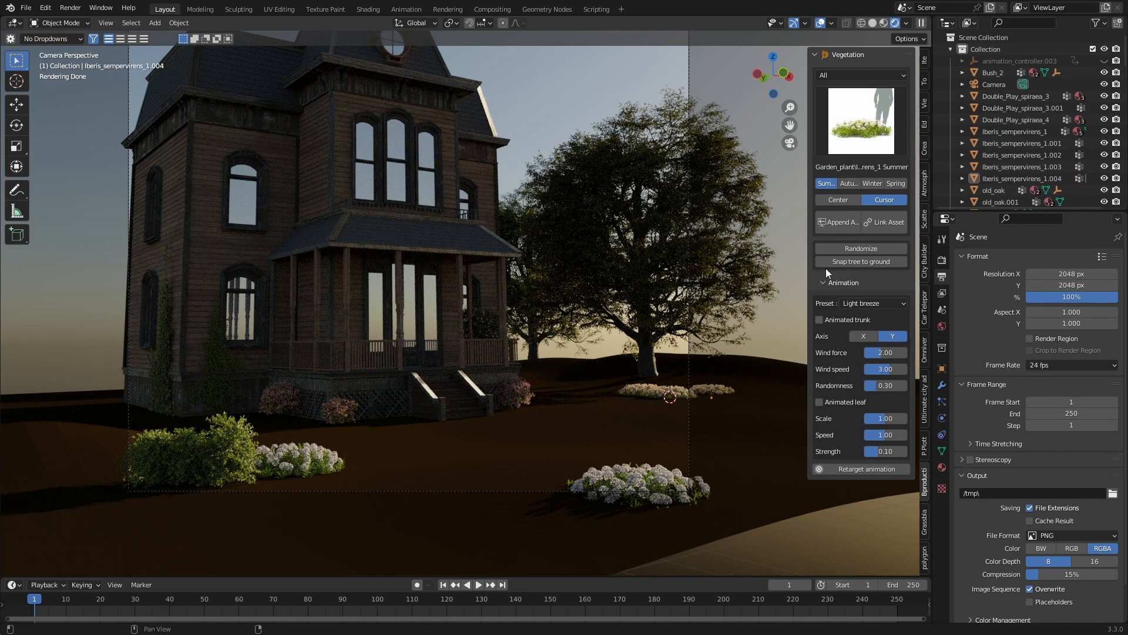
left_click(924, 526)
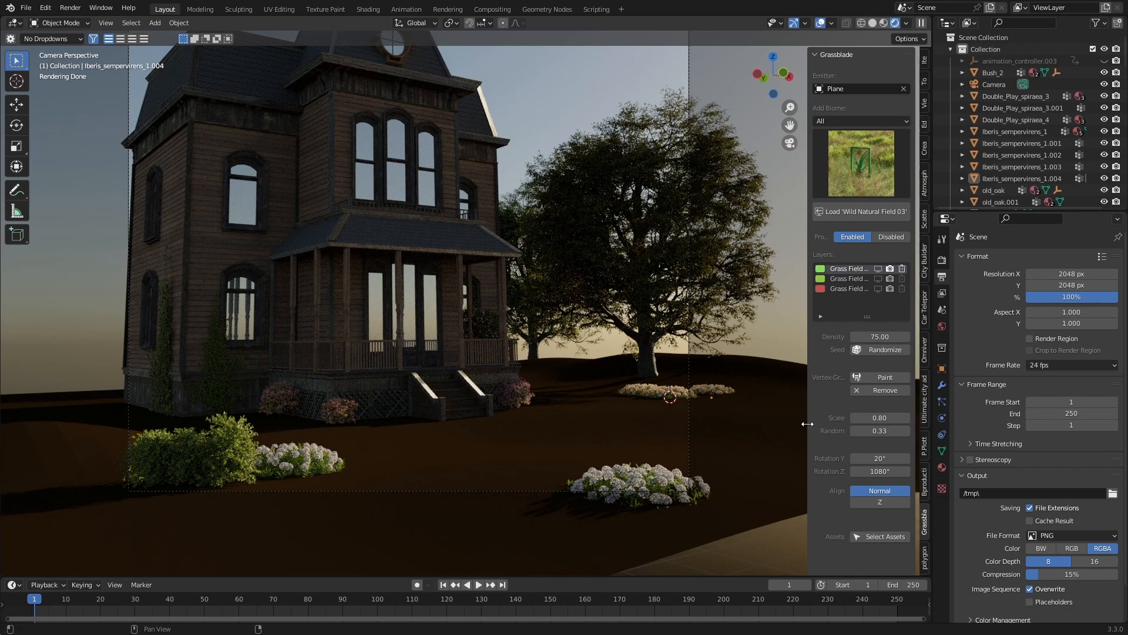
mouse_move(880, 287)
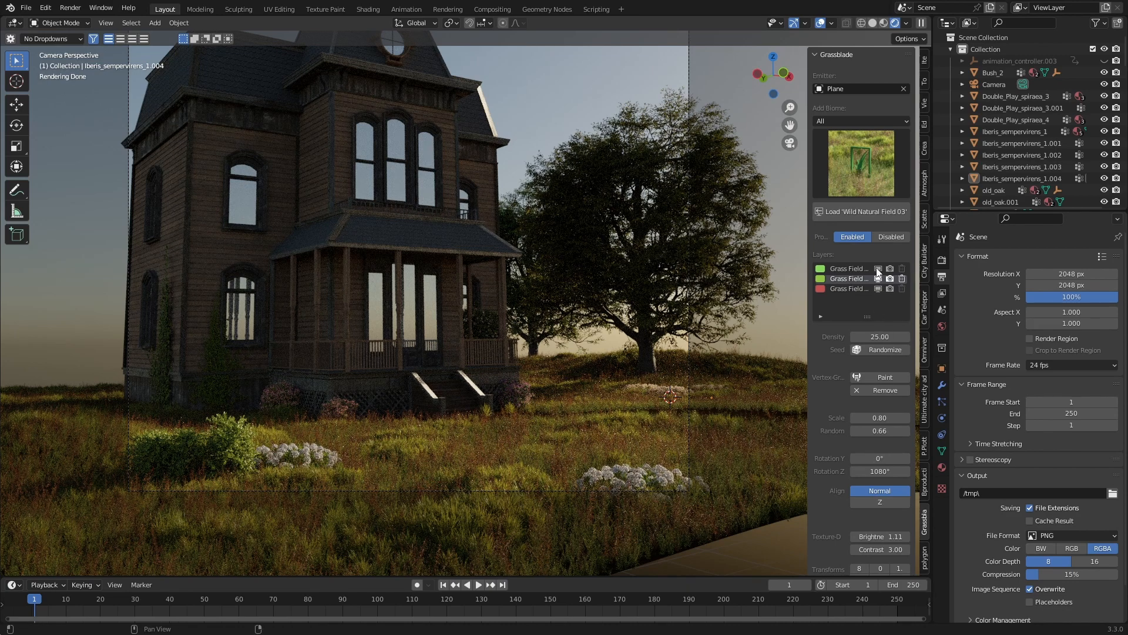
mouse_move(877, 278)
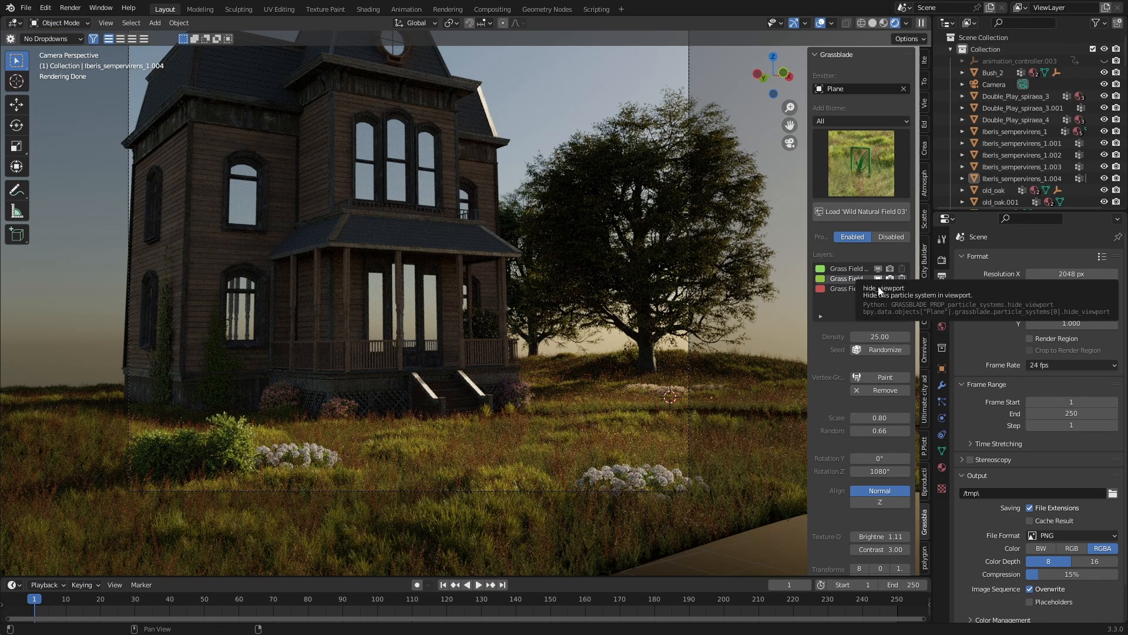
mouse_move(212, 118)
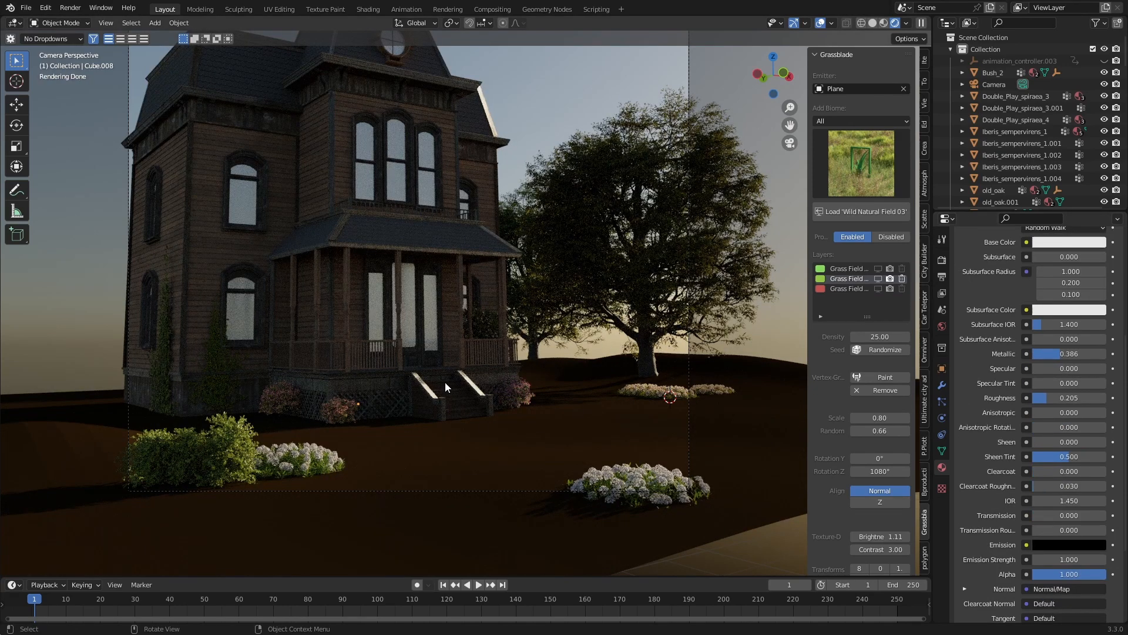
Add a large cube enclosing the scene, save, and switch to the Shading workspace
left_click(154, 23)
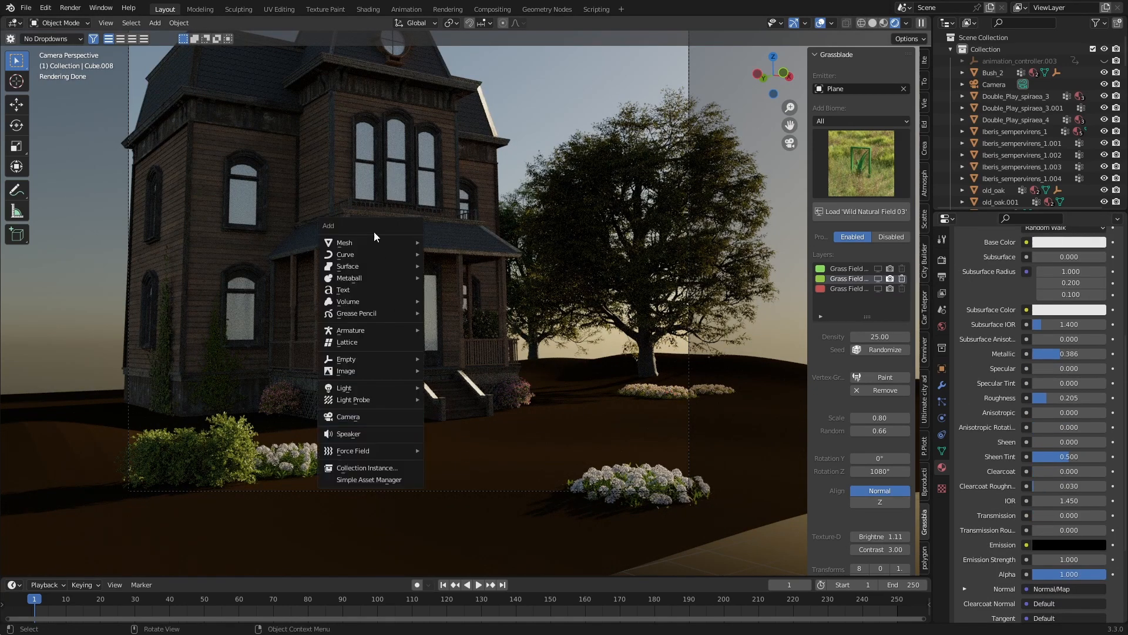
left_click(344, 242)
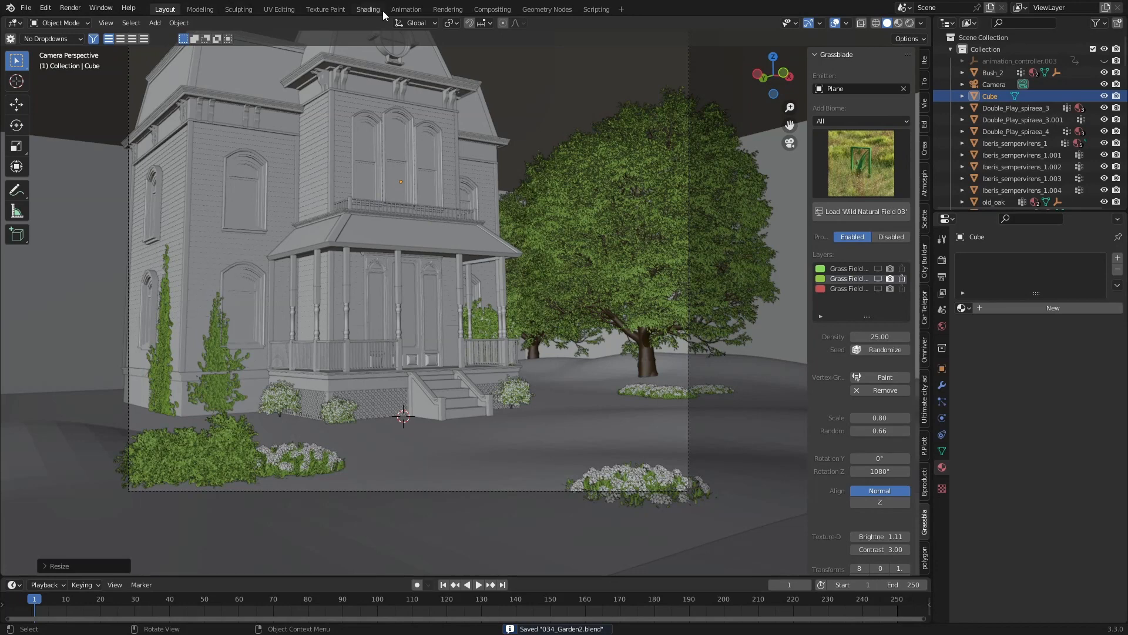
left_click(368, 9)
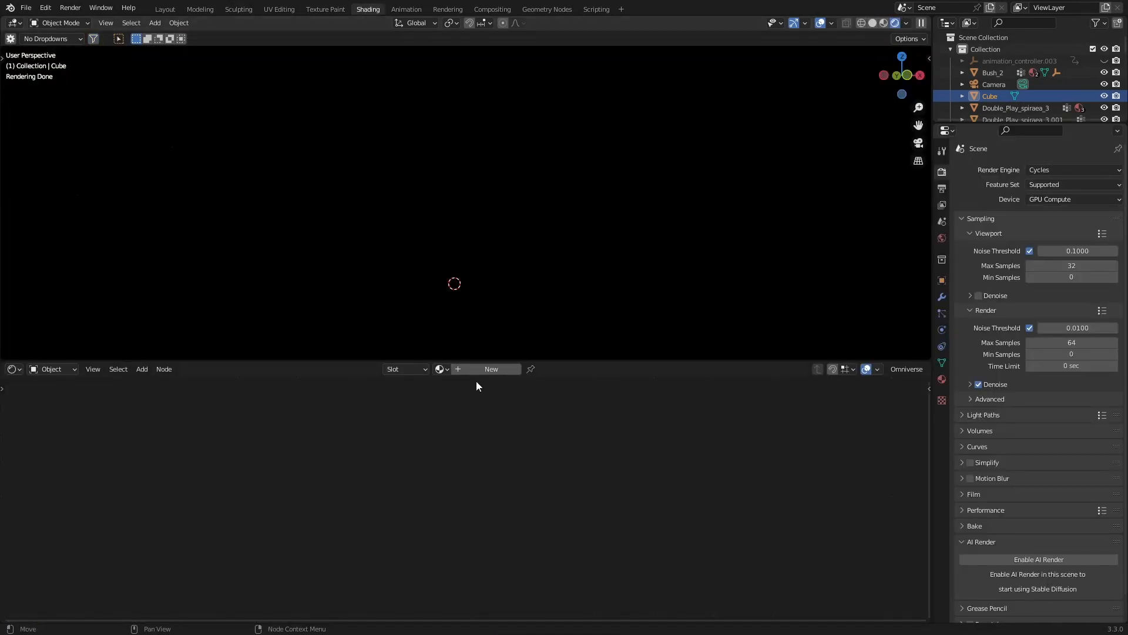
Give the cube a new fog material with anisotropy 0.867, then start the render
left_click(491, 368)
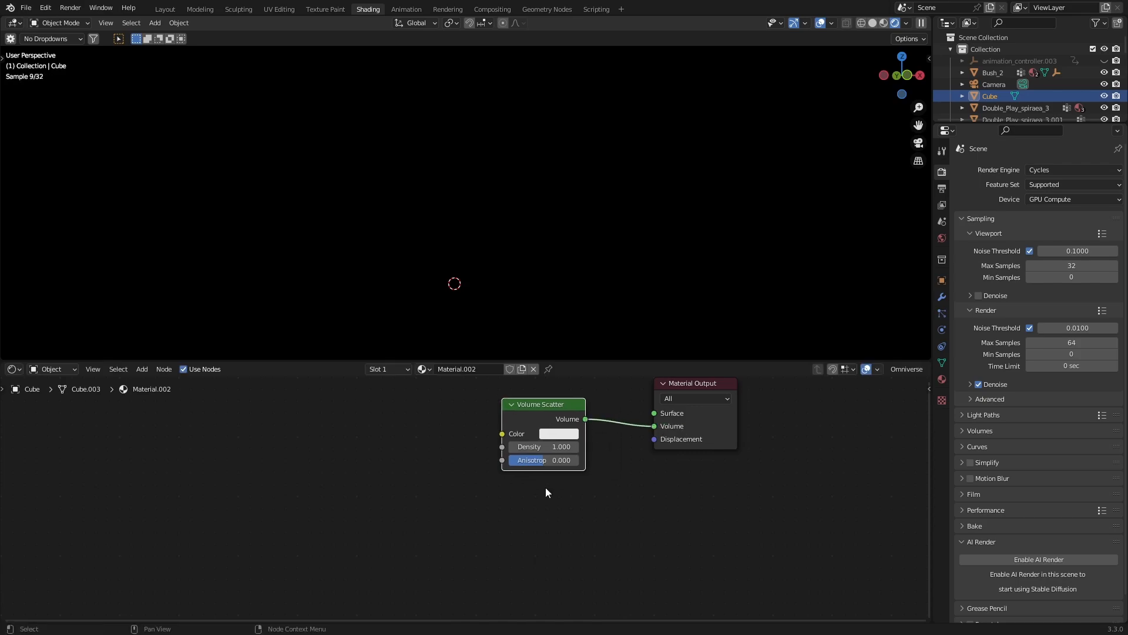
double_click(543, 447)
type("0.002")
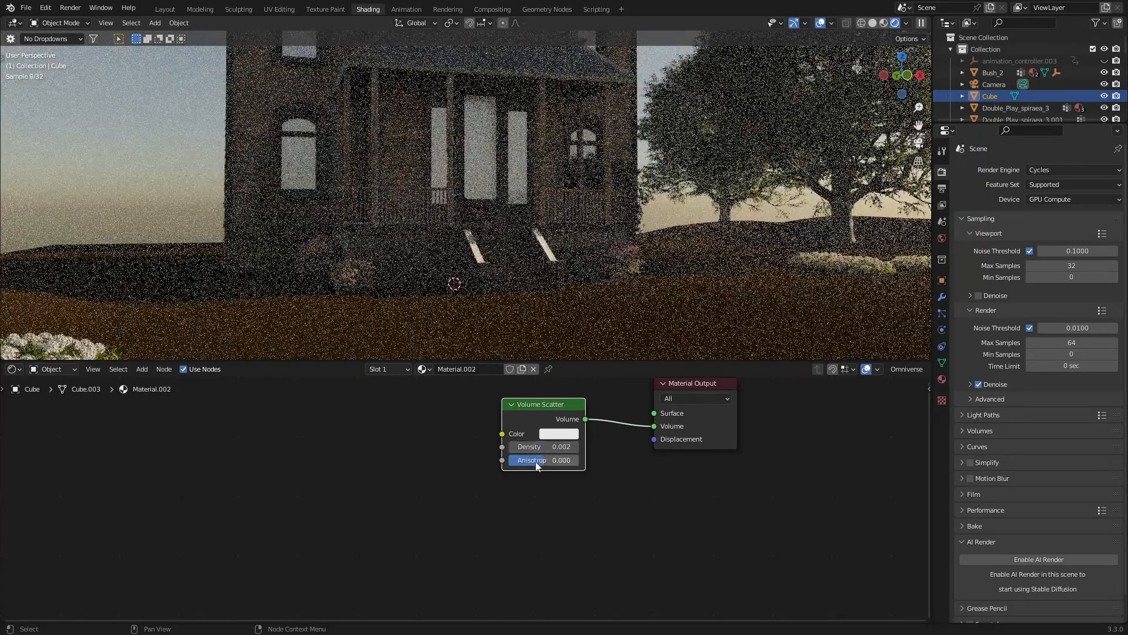
left_click_drag(542, 460, 583, 459)
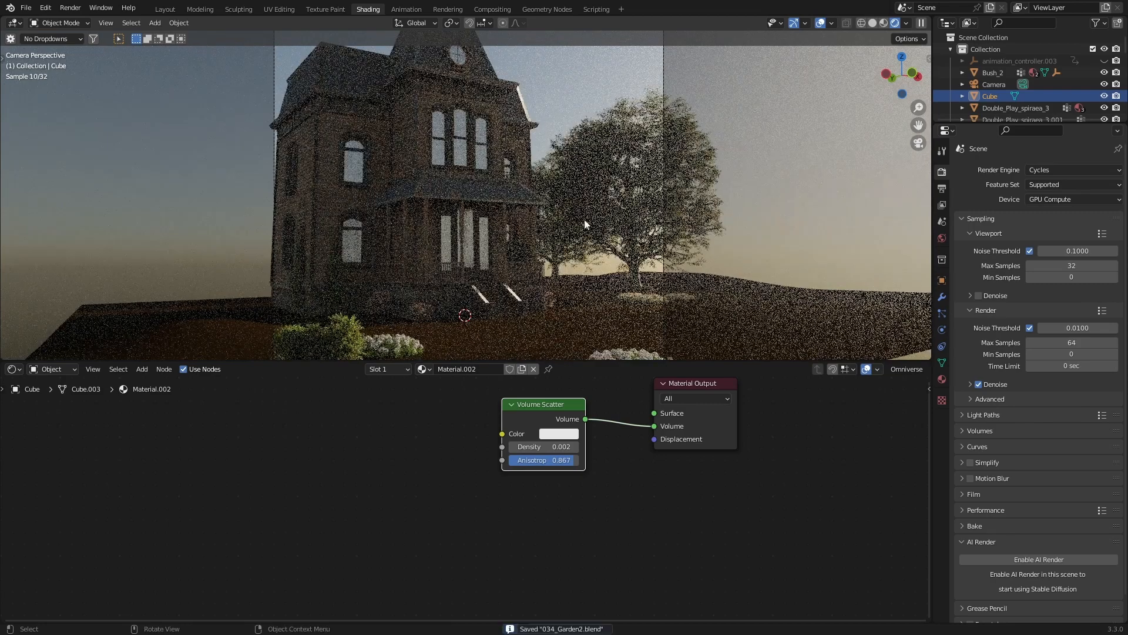
left_click(168, 8)
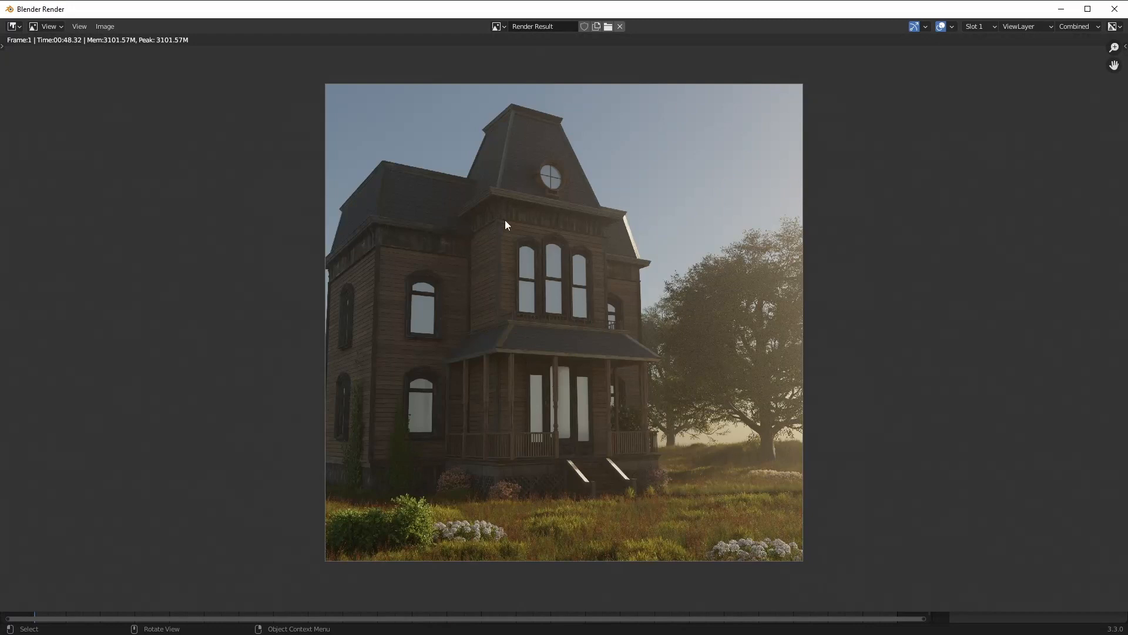
mouse_move(546, 312)
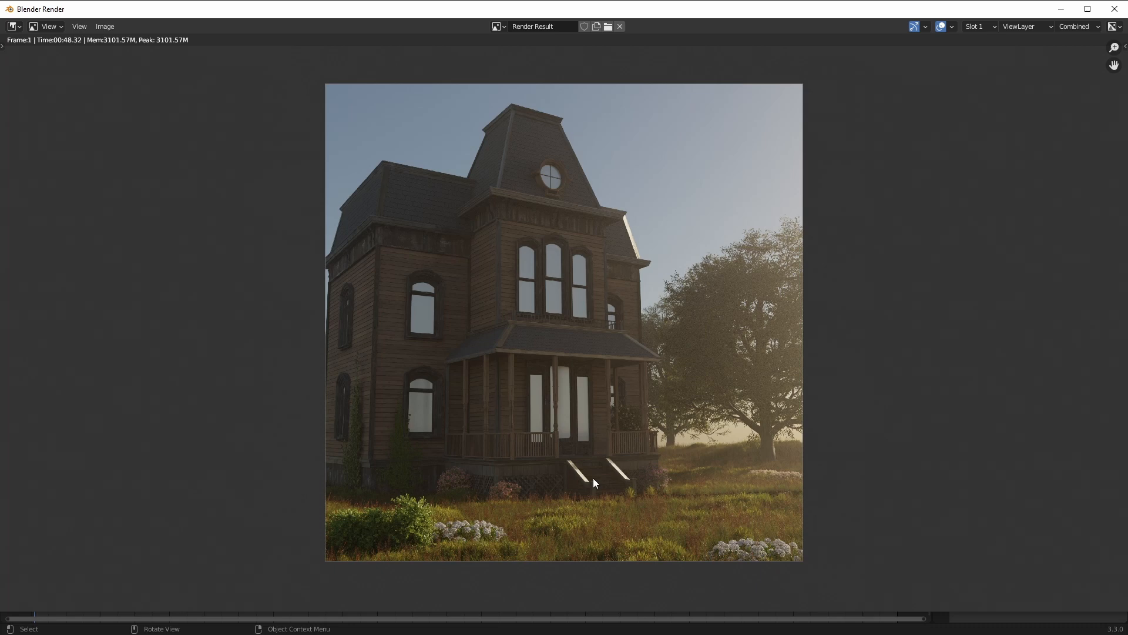
mouse_move(532, 442)
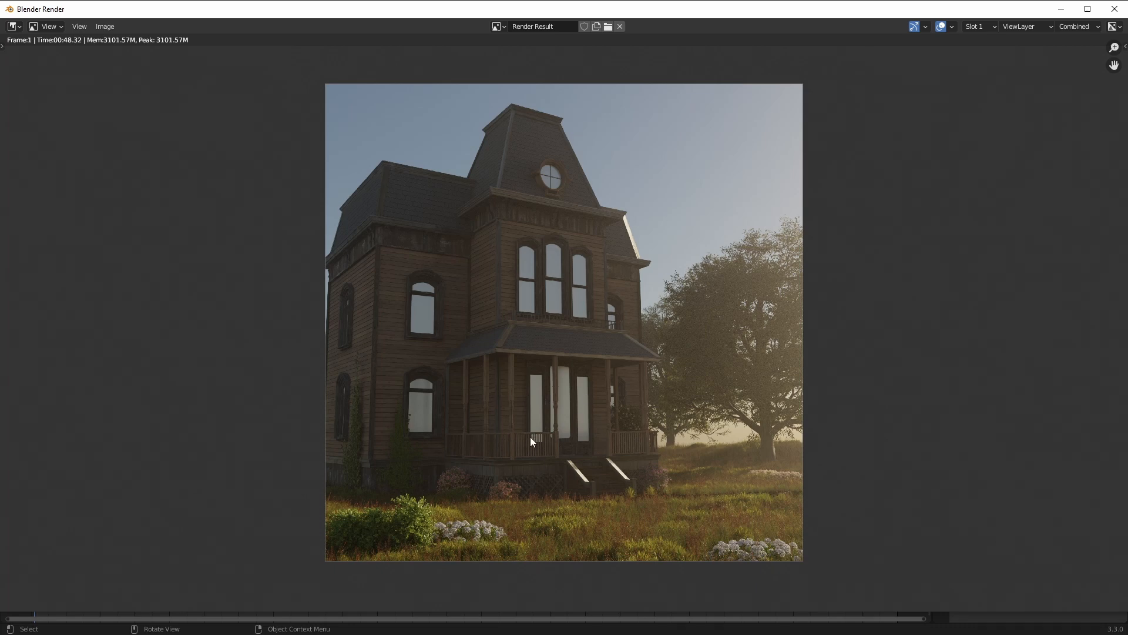
mouse_move(560, 437)
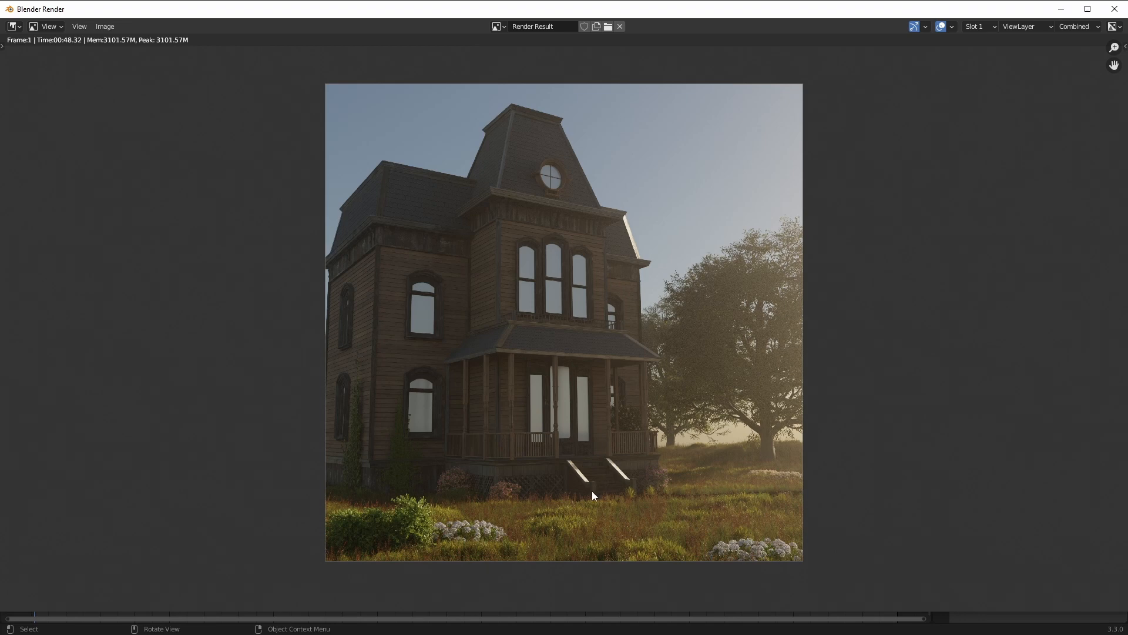
mouse_move(315, 548)
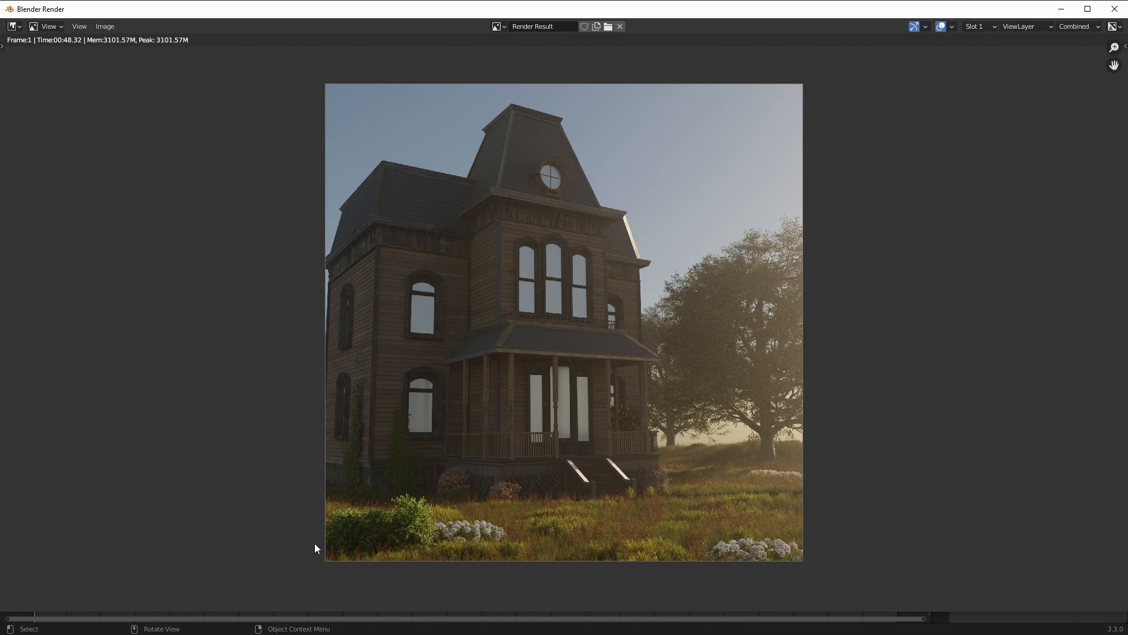
mouse_move(577, 362)
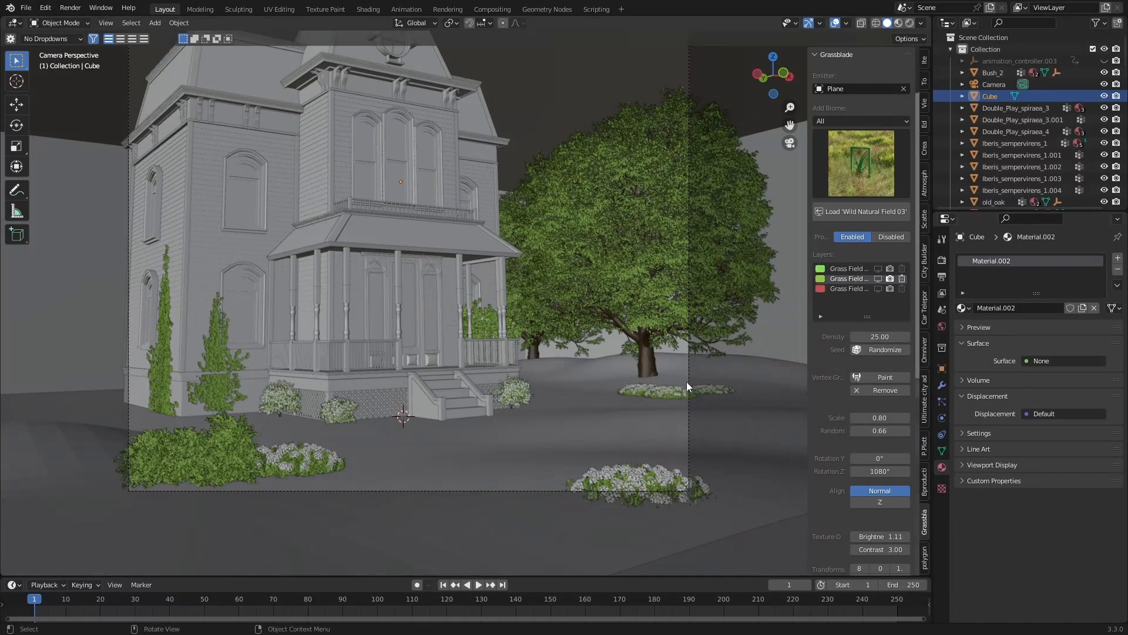
Enable depth of field on the camera with f-stop 2.0
left_click(994, 84)
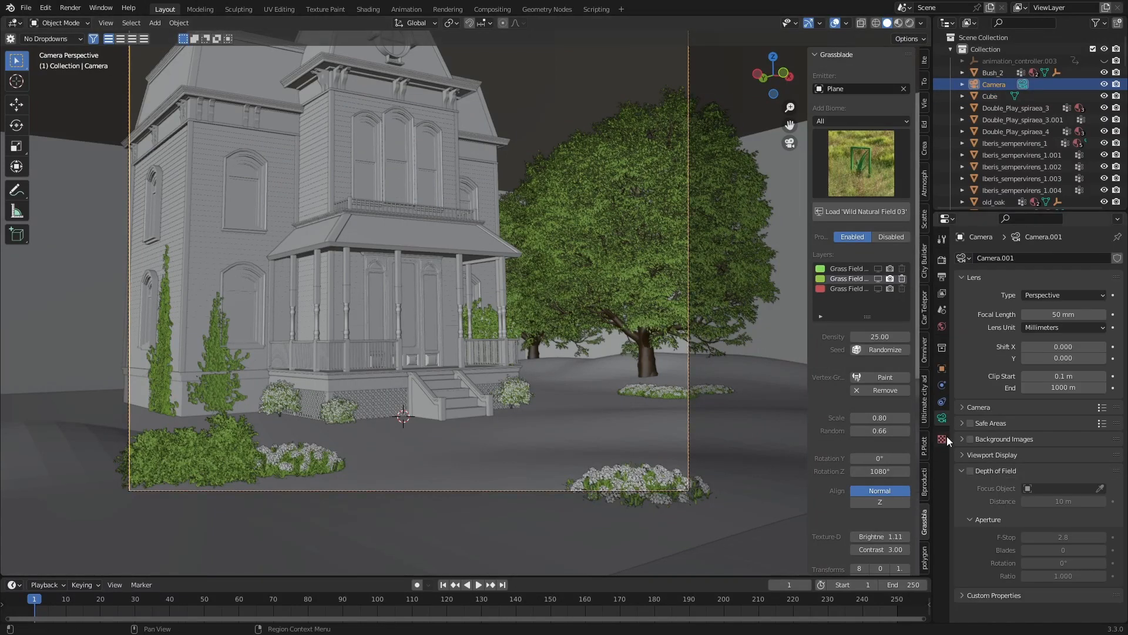
left_click(965, 471)
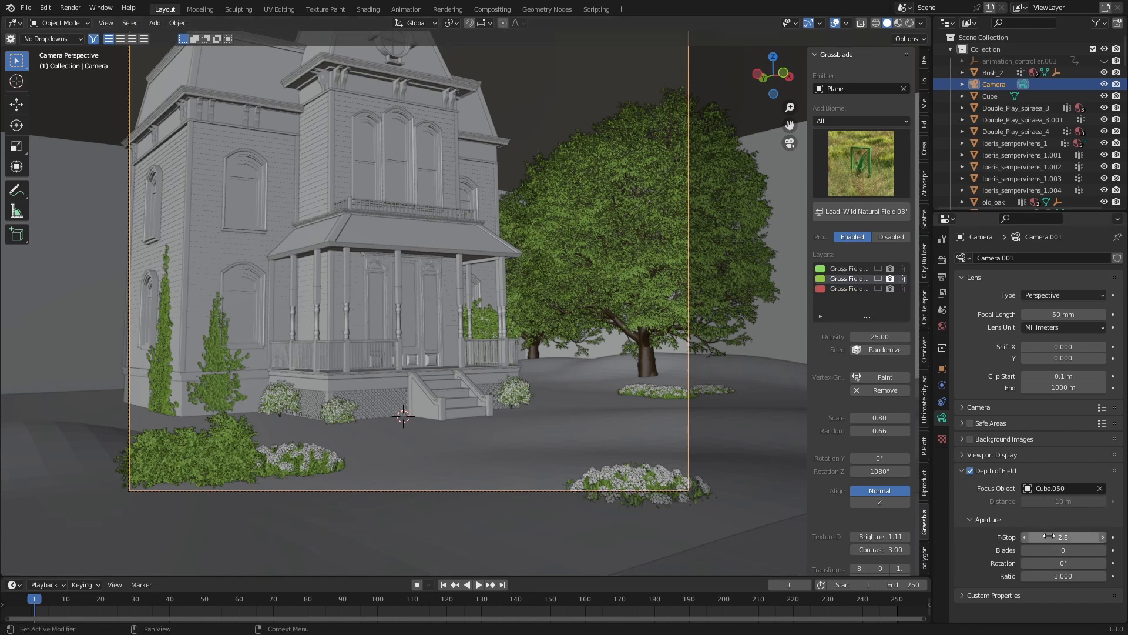
left_click(1063, 537)
type("2")
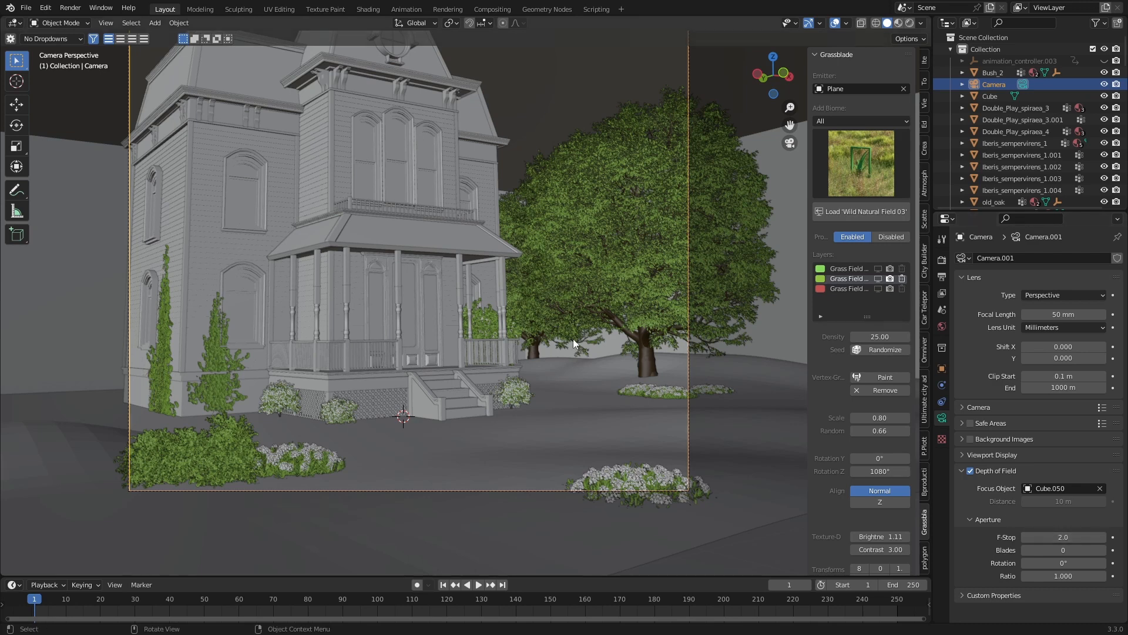
Make the camera a panoramic Fisheye Equisolid lens with lens value 50
left_click(1061, 295)
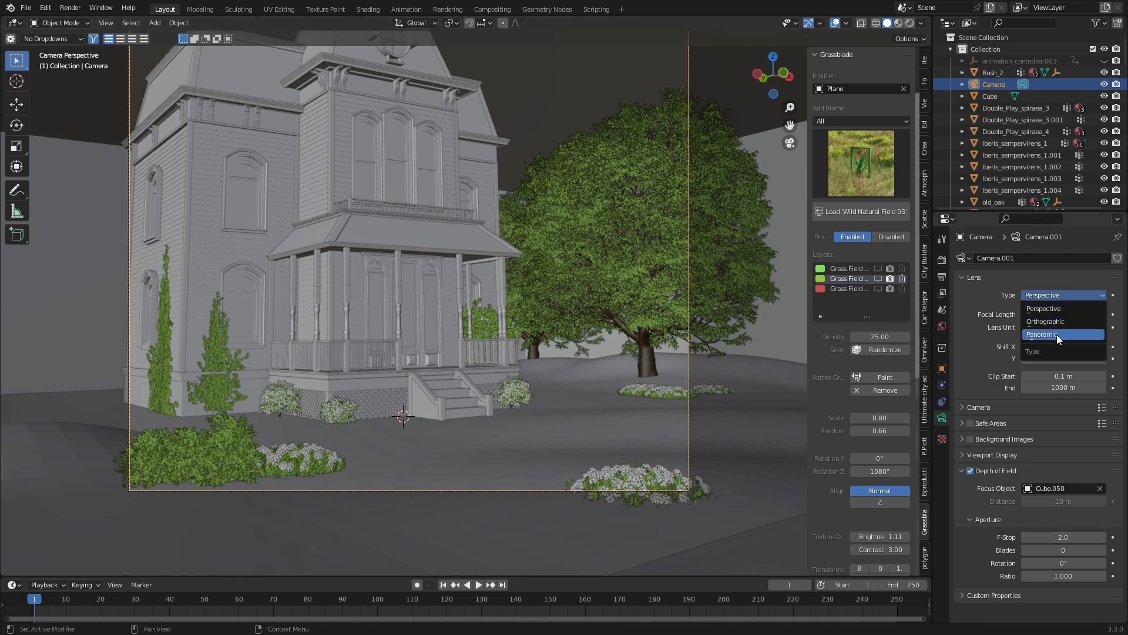
left_click(1042, 334)
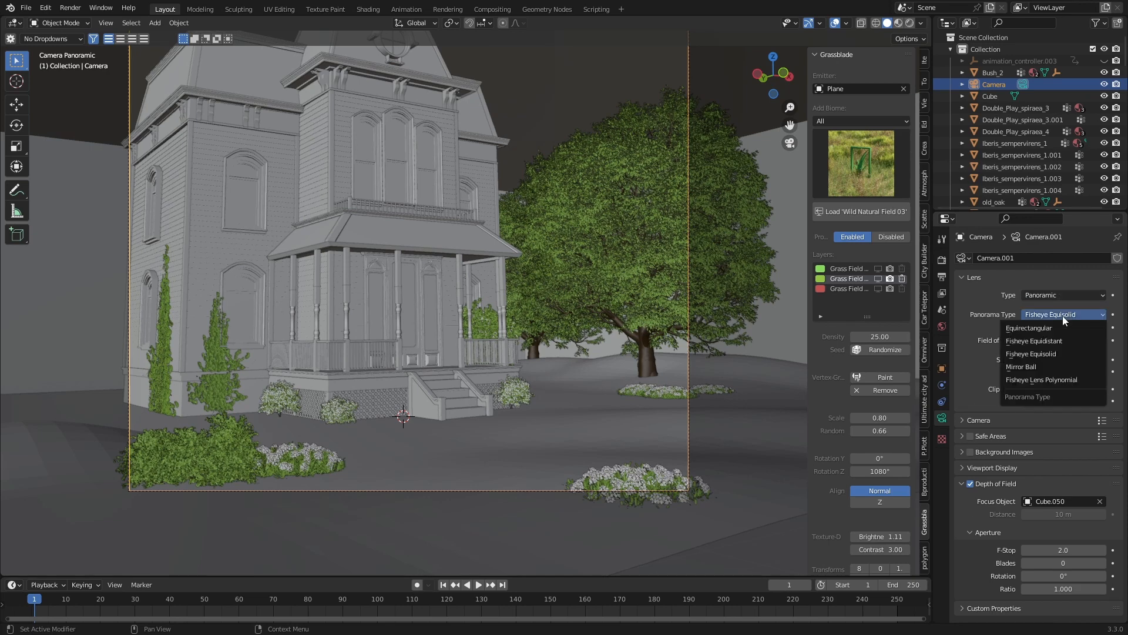
left_click(1031, 354)
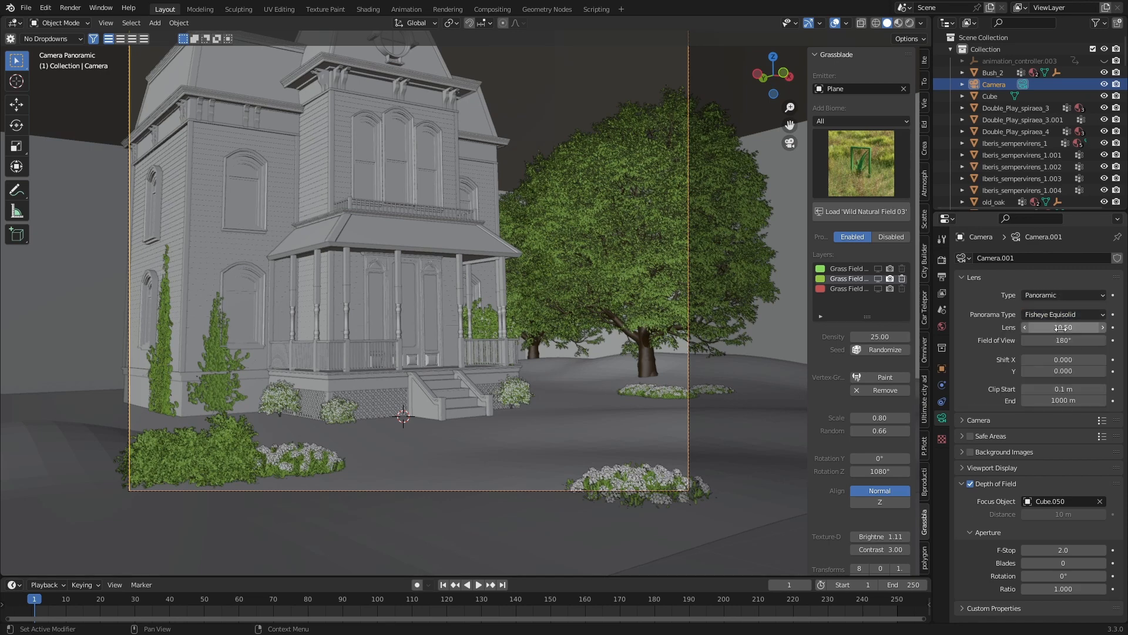
double_click(1062, 327)
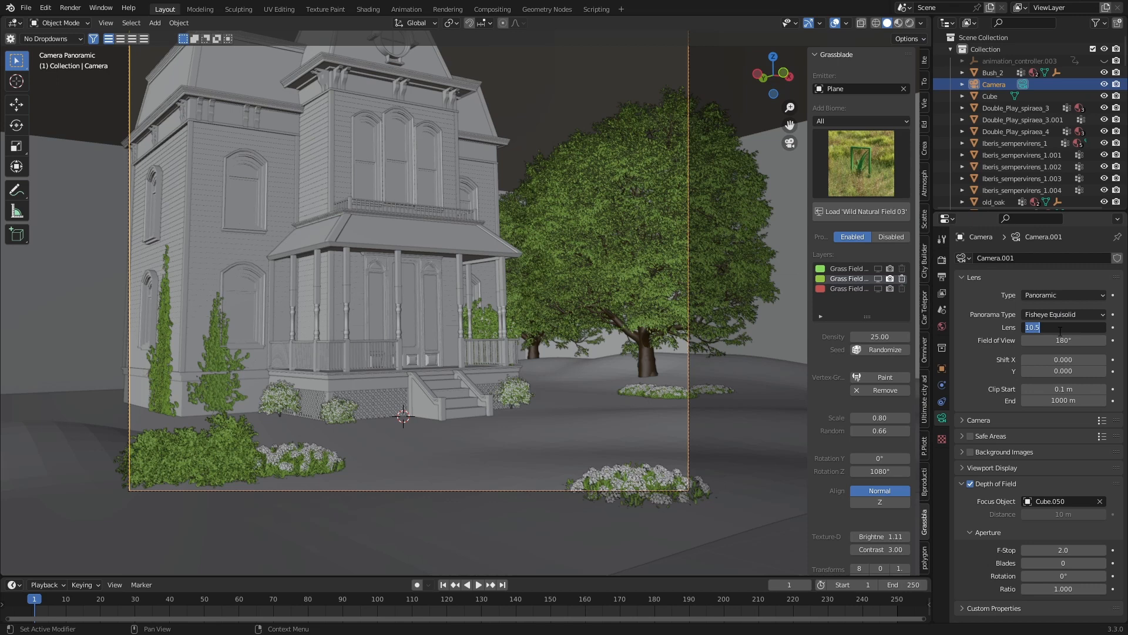
type("50.00")
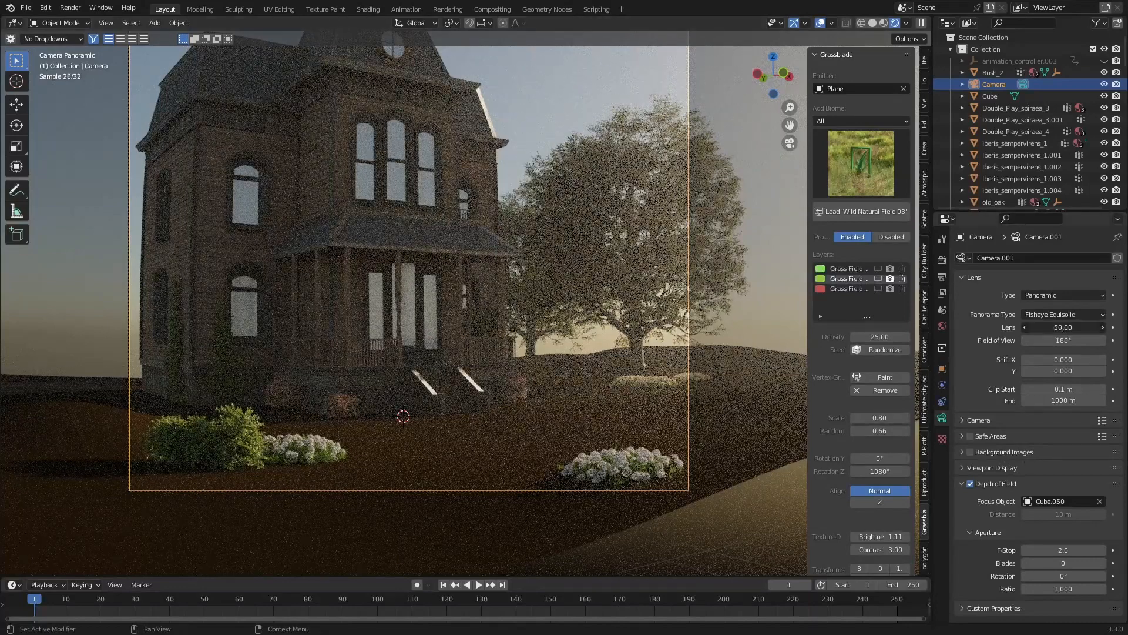
Change the fisheye lens value again, entering 70.0
left_click(1062, 327)
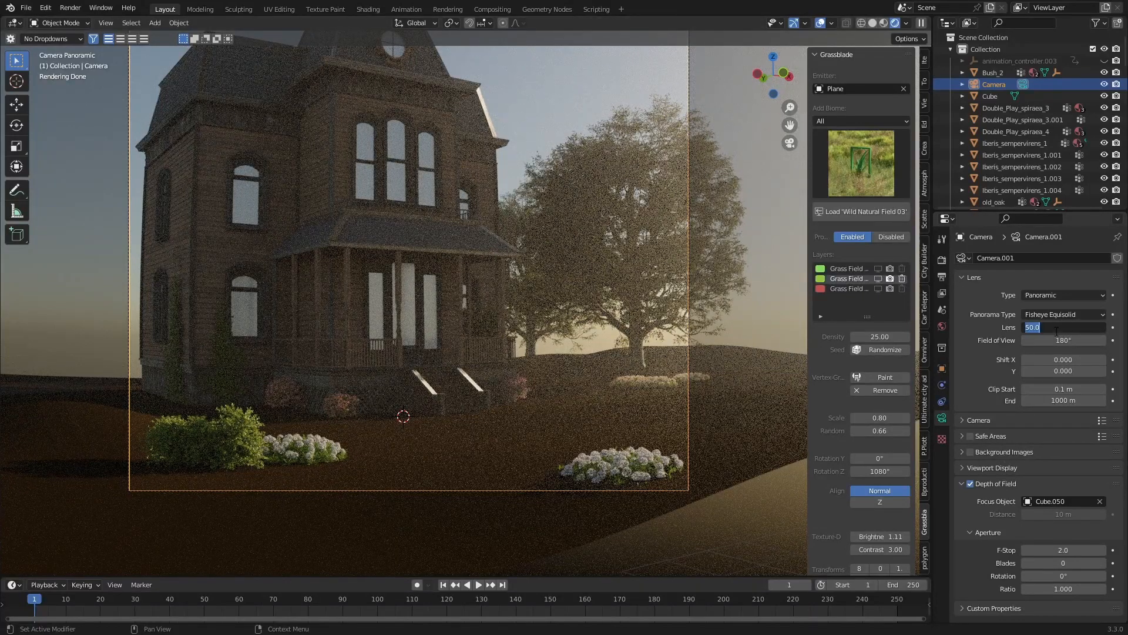
type("70.0")
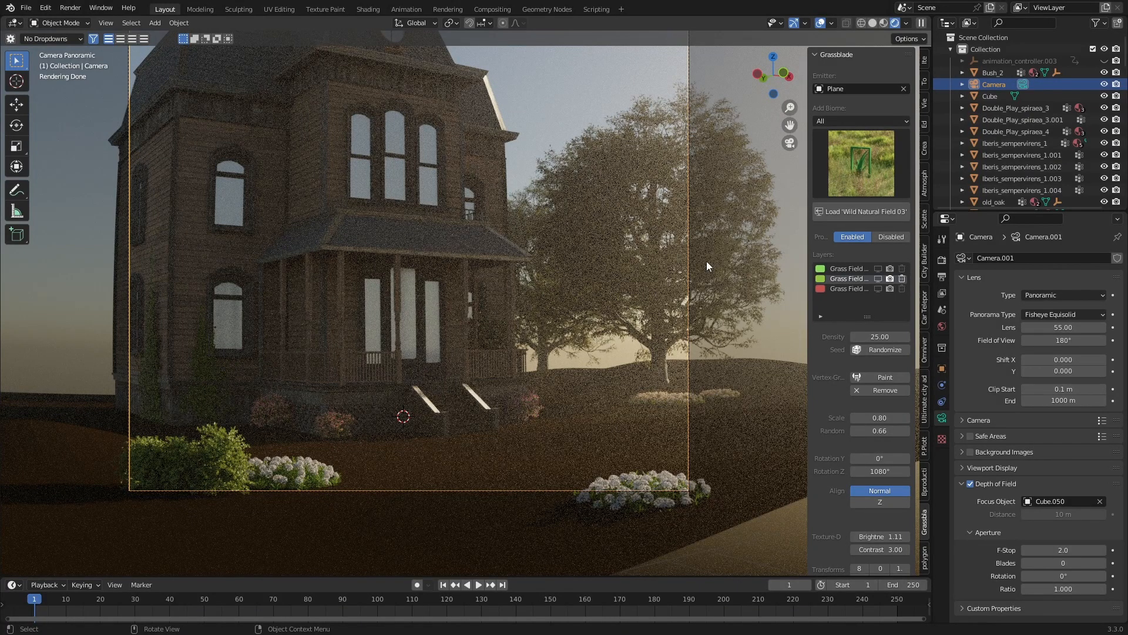
mouse_move(738, 312)
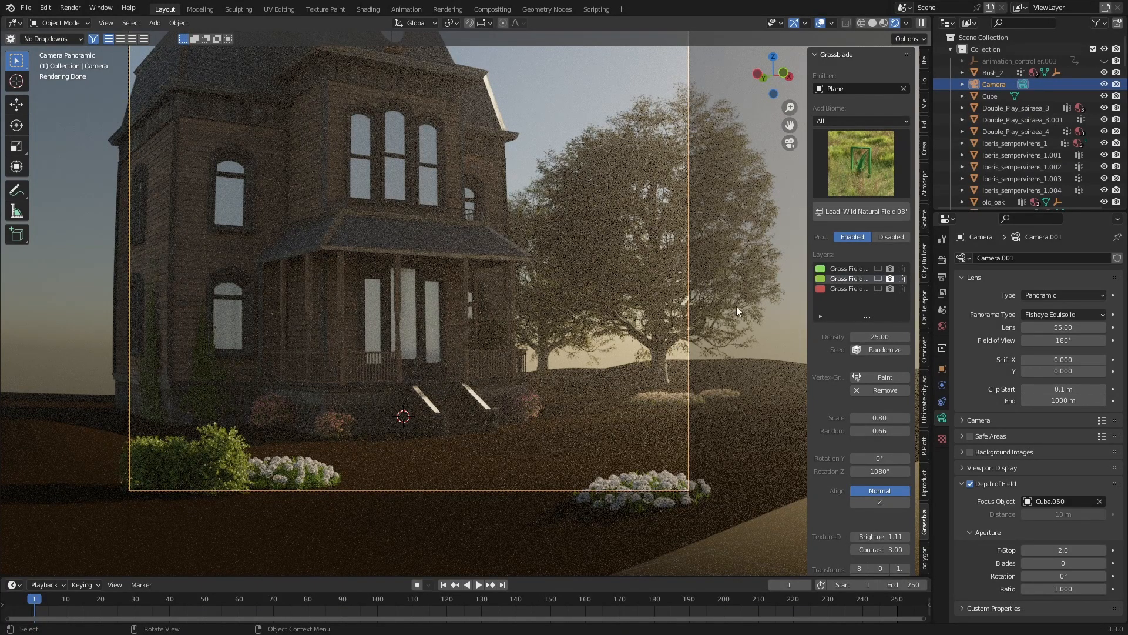
mouse_move(388, 442)
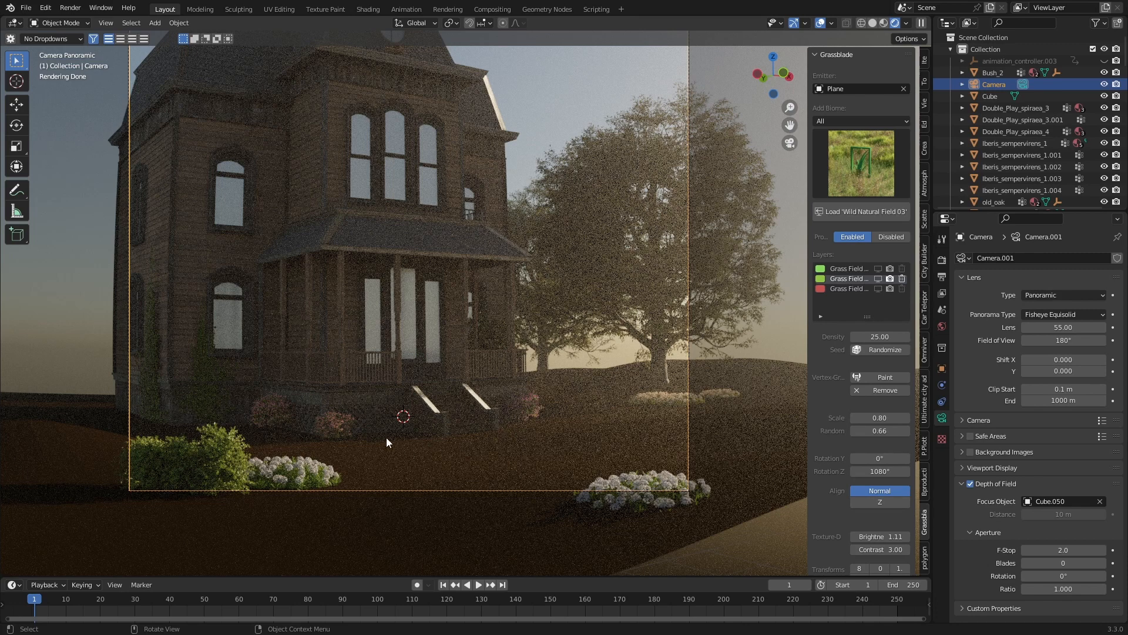
mouse_move(485, 150)
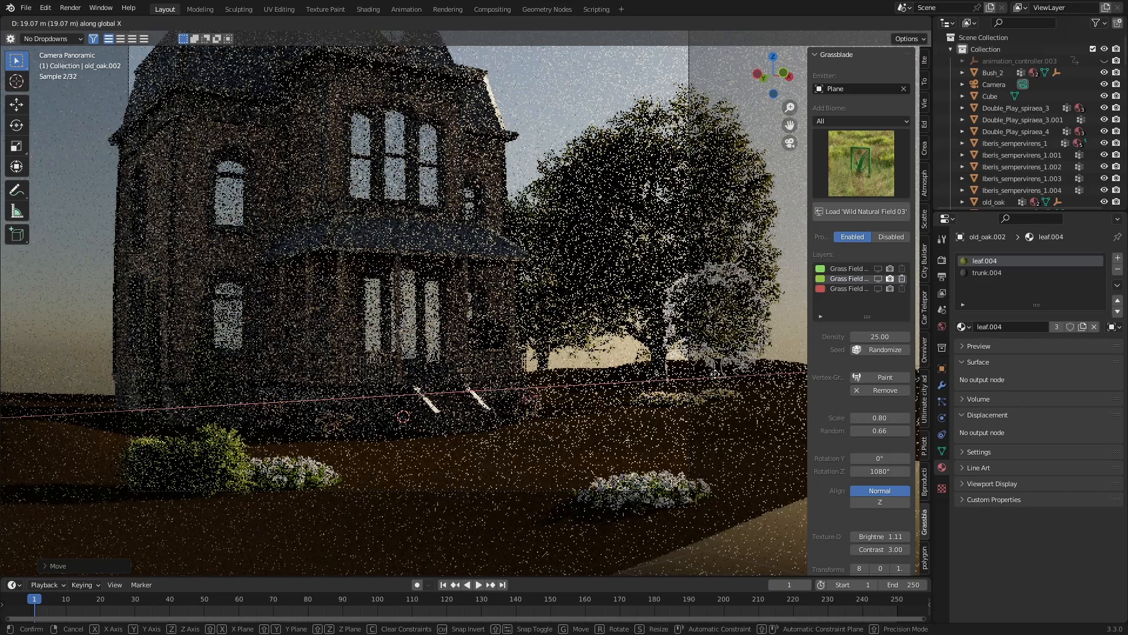
Confirm old_oak.002 moved about 19 m along X and render the final image
left_click(730, 378)
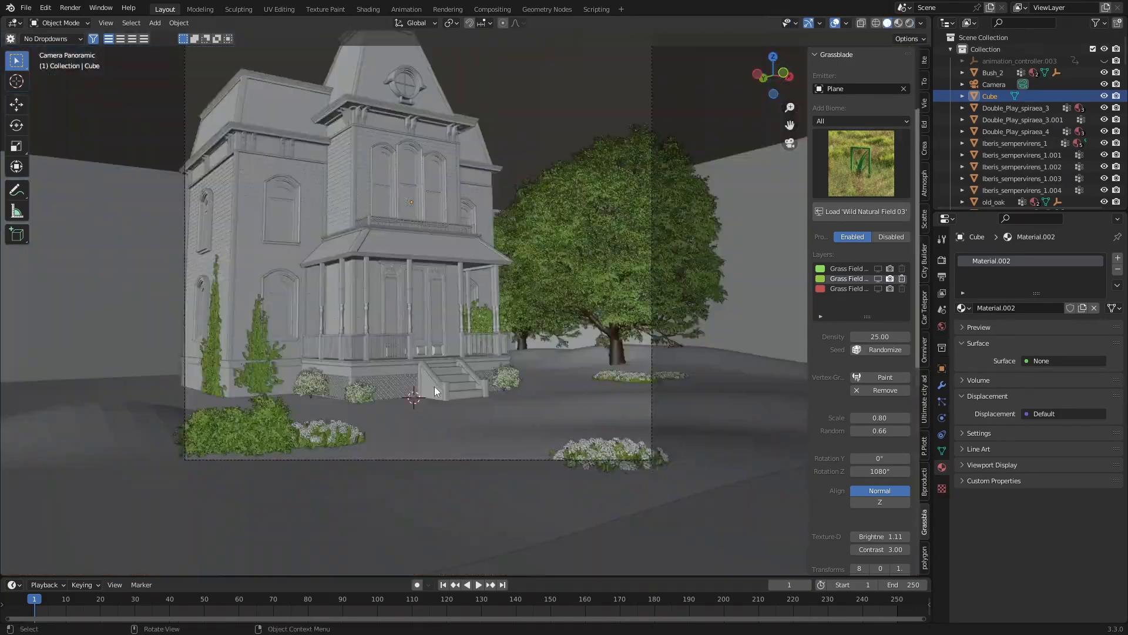
key("F12")
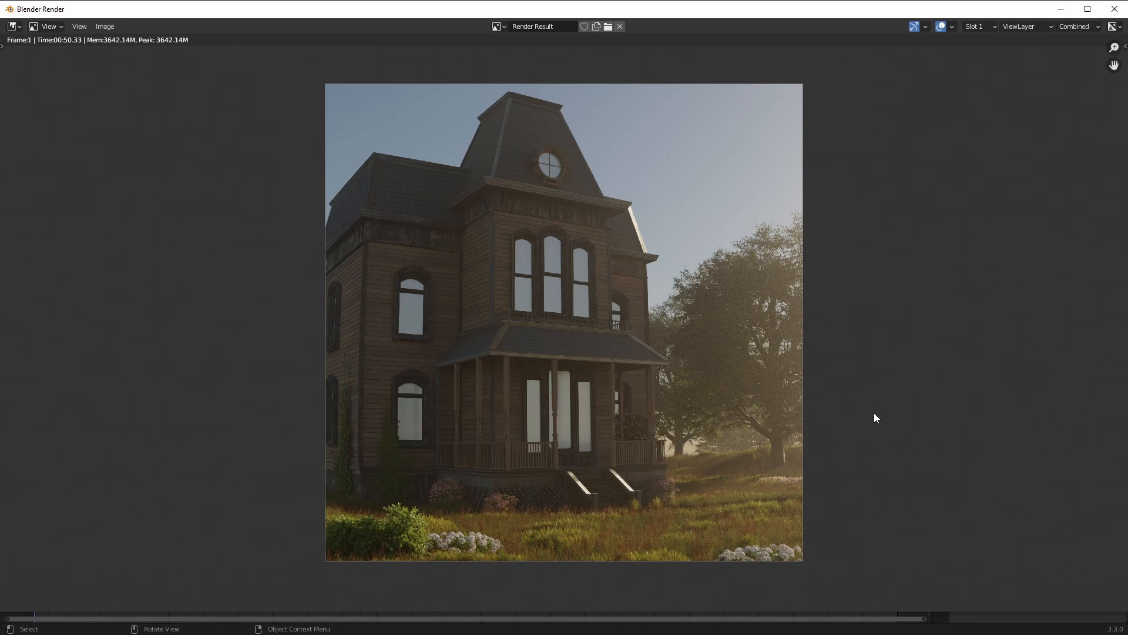
mouse_move(652, 515)
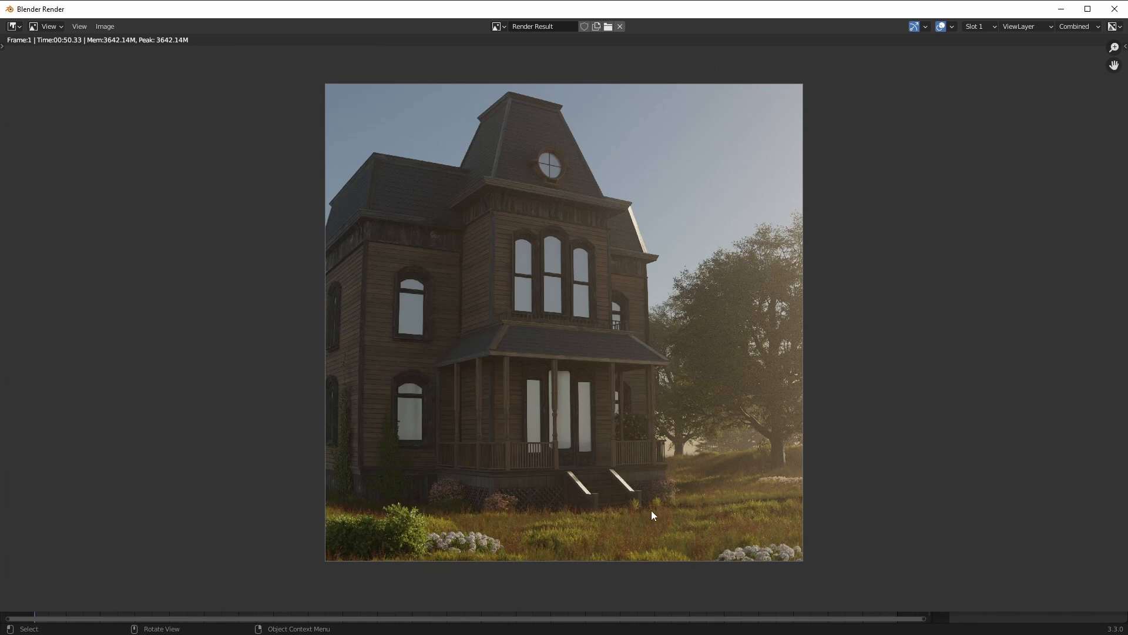
mouse_move(788, 503)
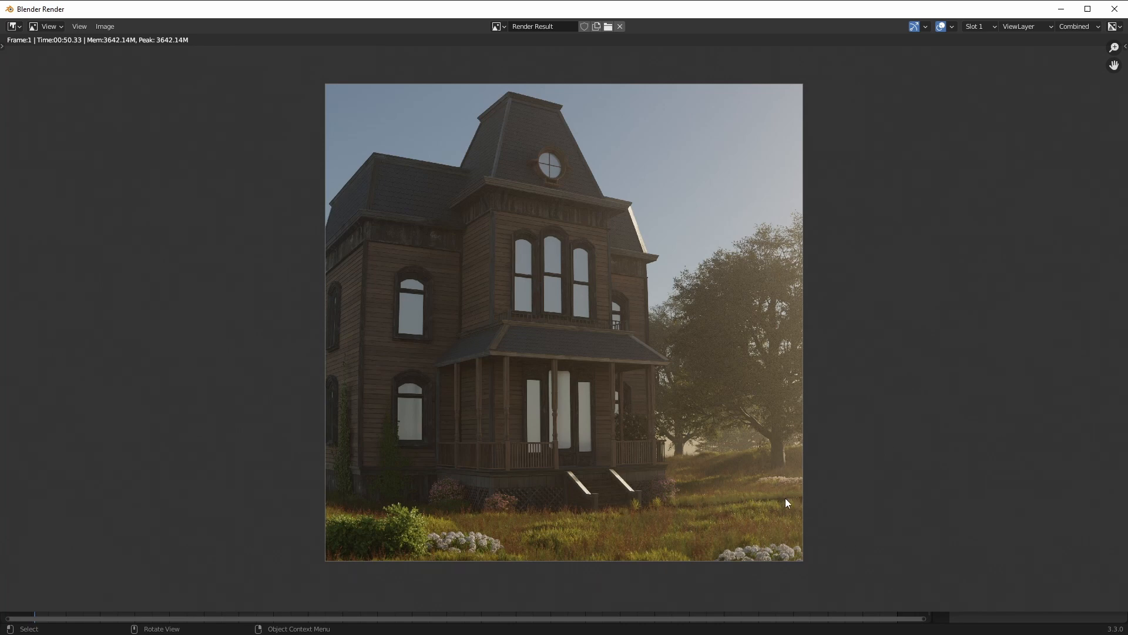
mouse_move(972, 367)
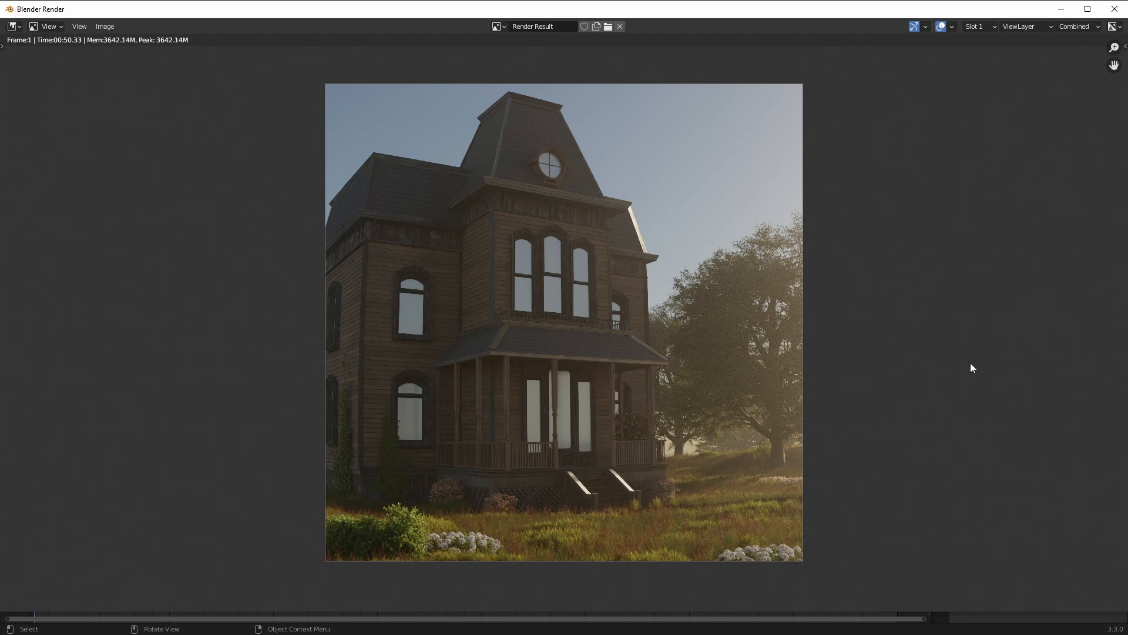